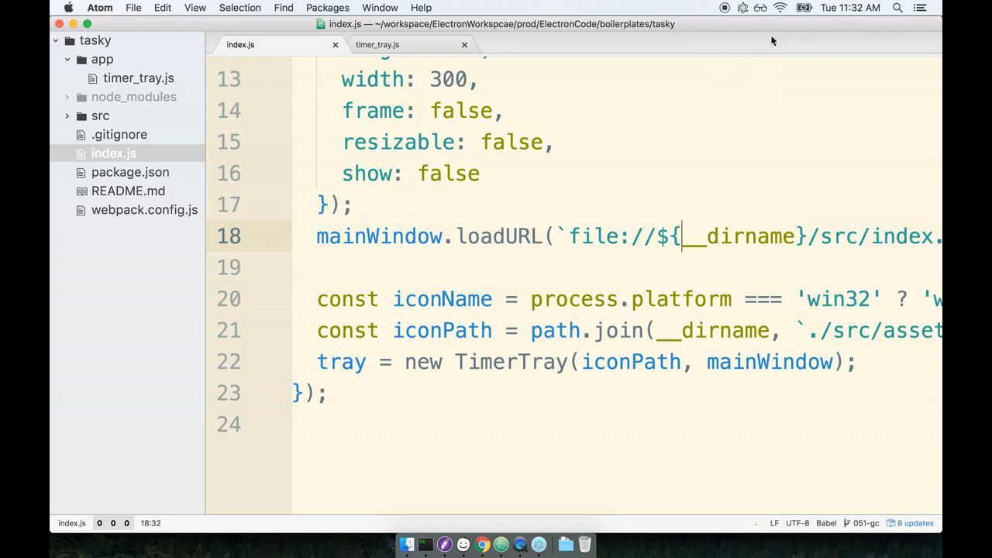
mouse_move(743, 7)
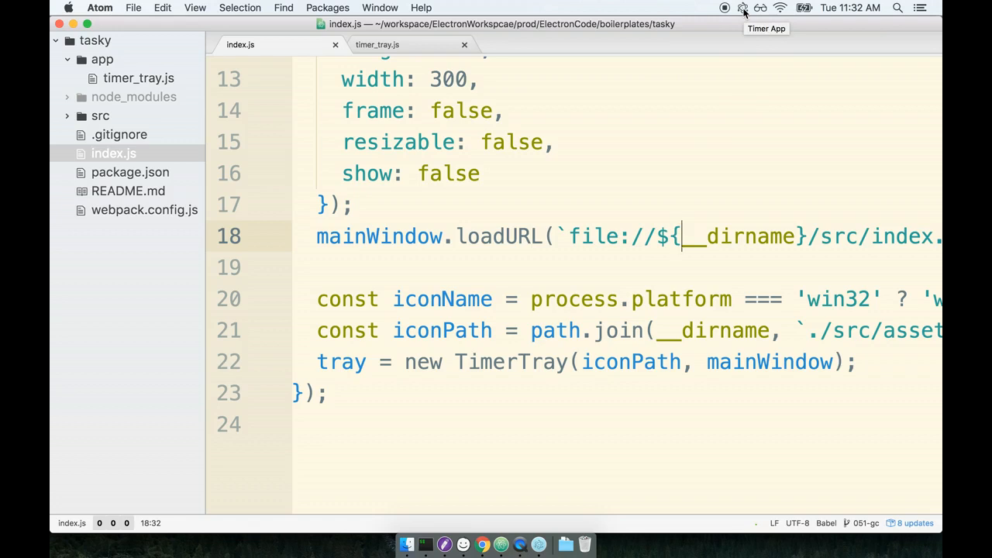
Bring up the timer app from the tray and glance through the Edit and File menus.
left_click(741, 8)
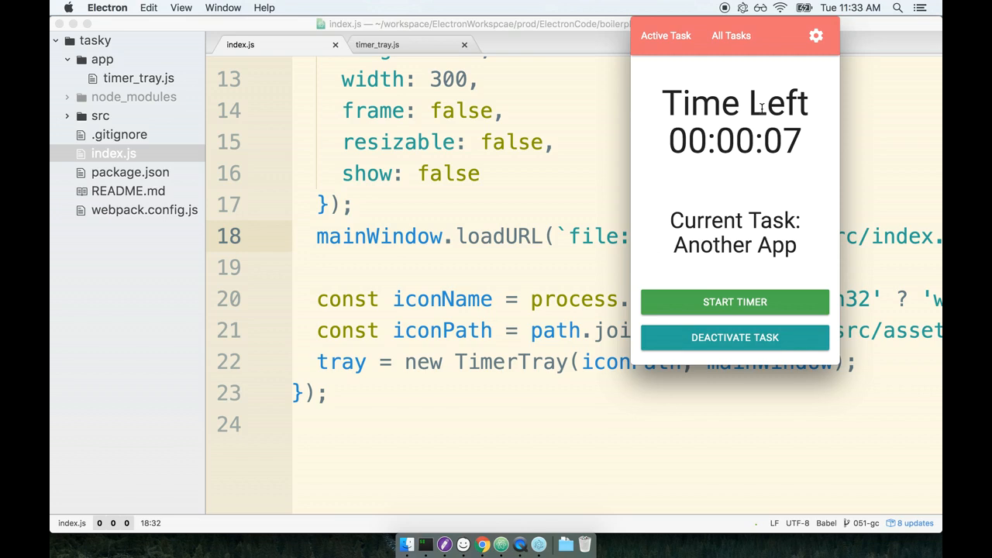
mouse_move(747, 15)
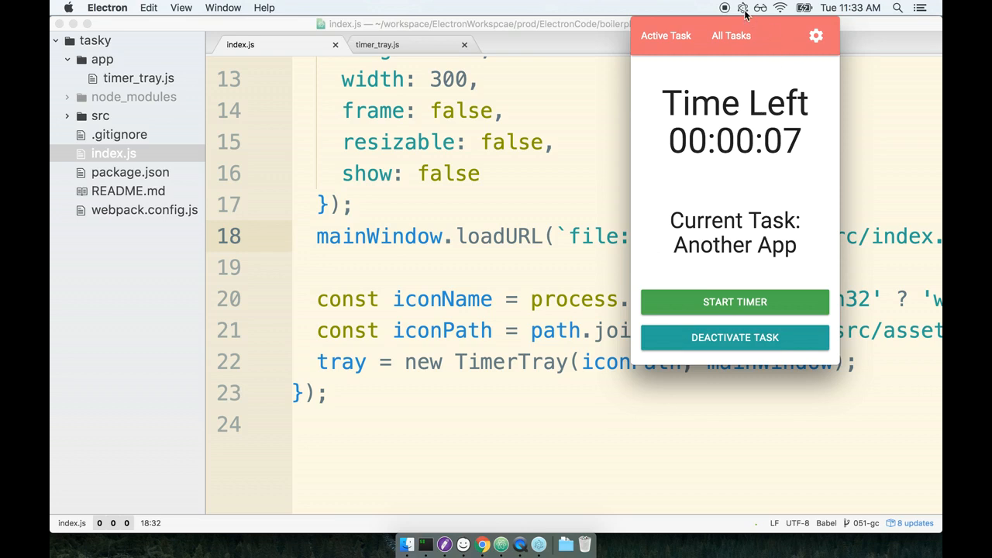
mouse_move(757, 160)
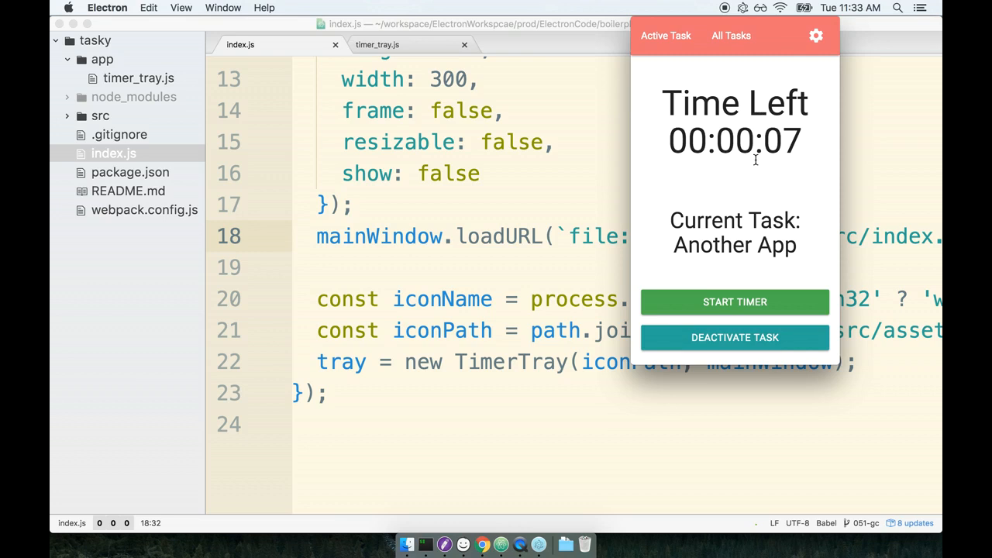
mouse_move(757, 153)
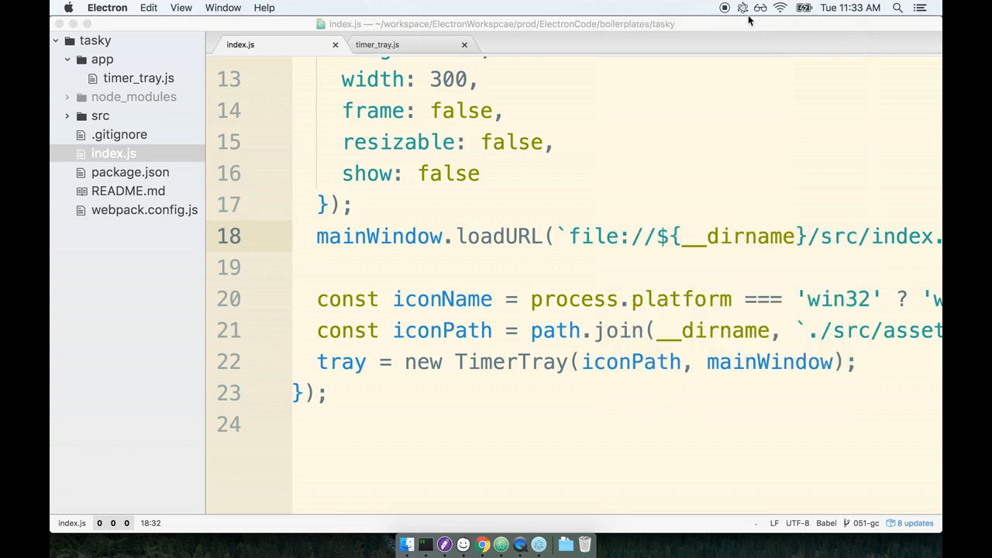
mouse_move(741, 7)
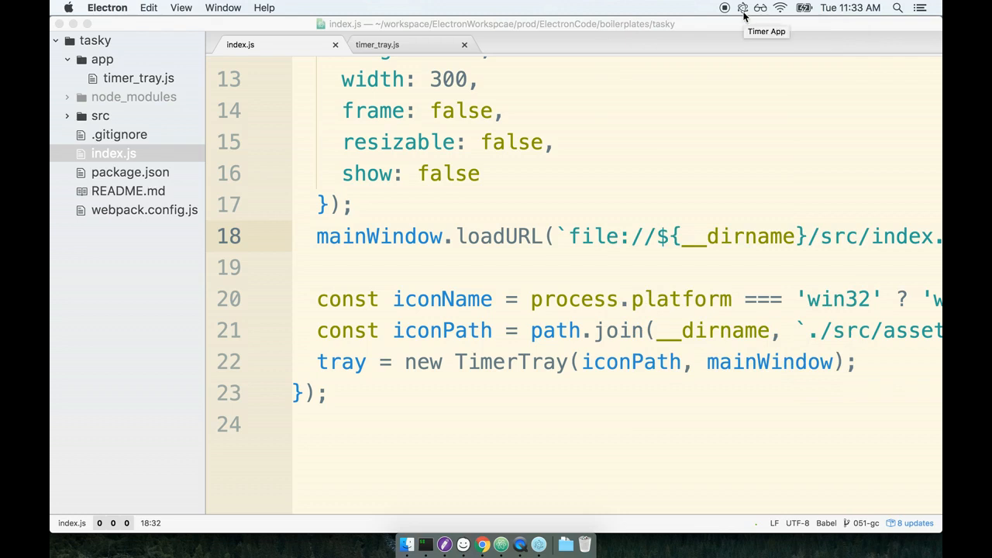
mouse_move(743, 12)
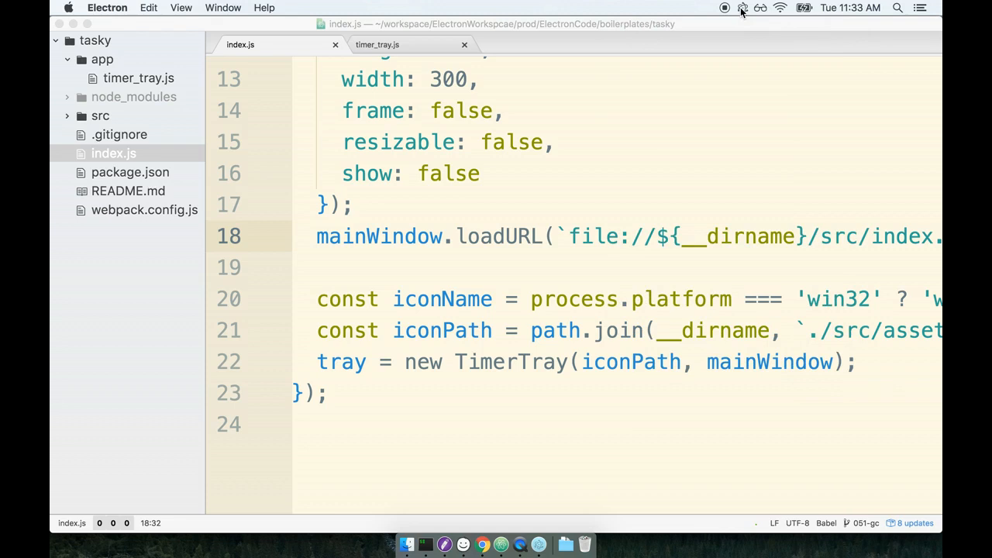
mouse_move(754, 74)
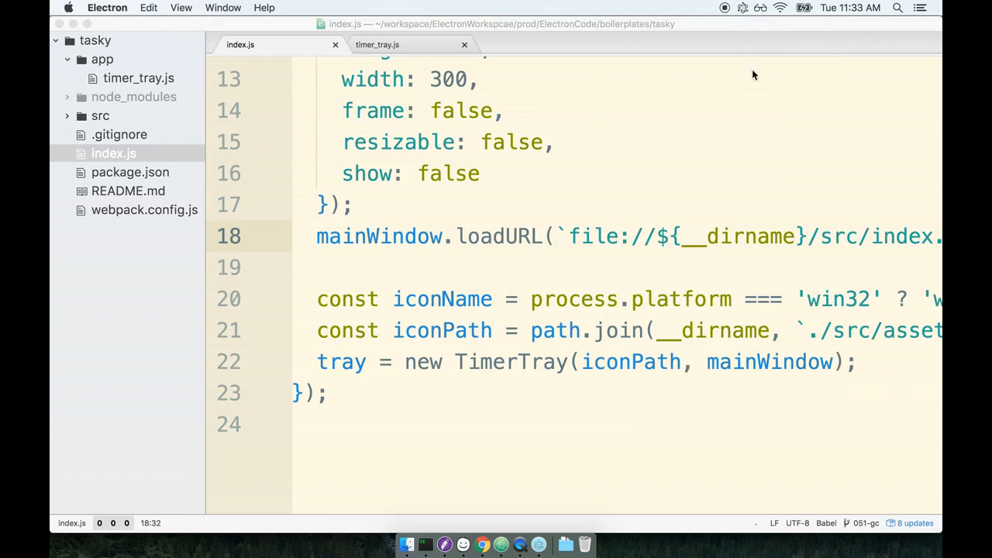
mouse_move(628, 276)
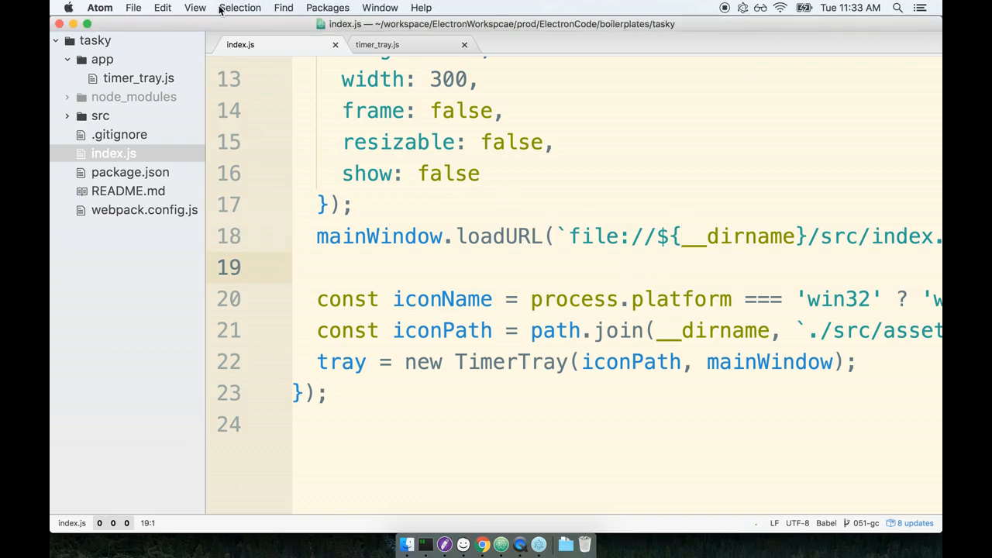
left_click(162, 8)
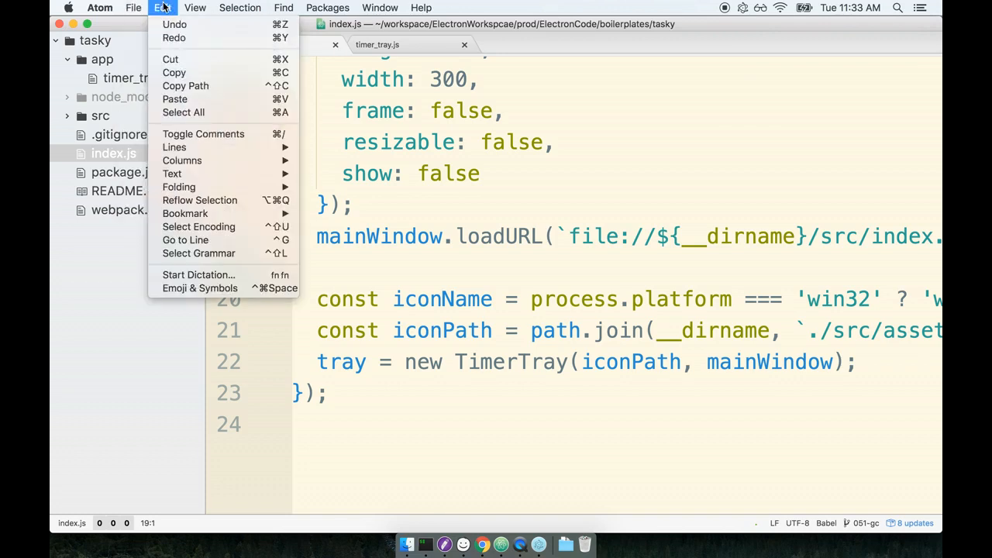
left_click(134, 8)
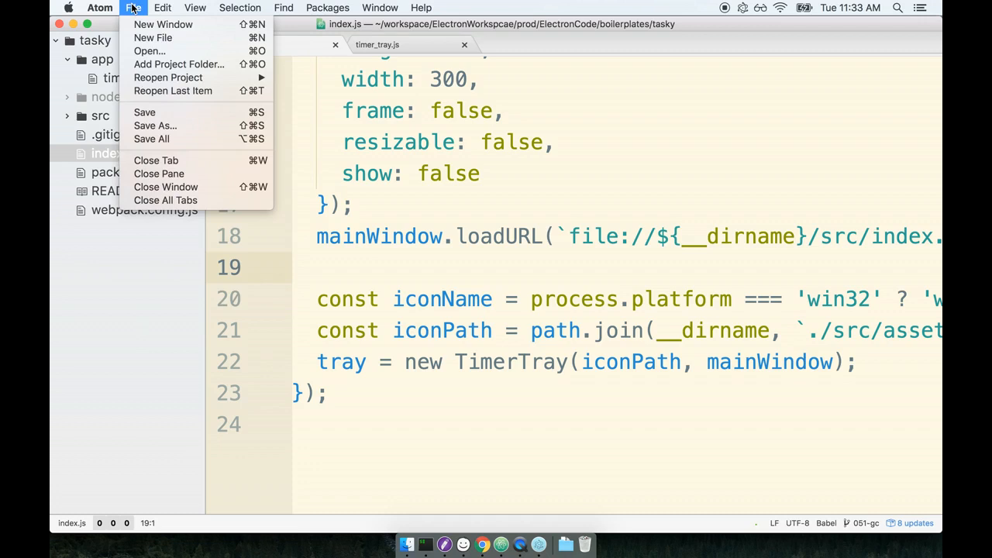
left_click(686, 192)
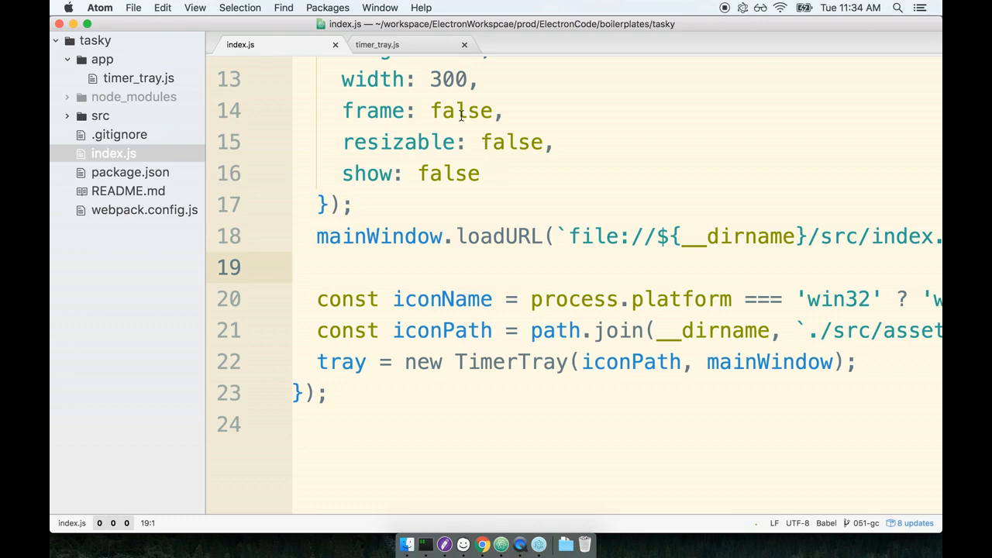
Switch to timer_tray.js and place the cursor at the end of line 11 in the constructor.
left_click(377, 44)
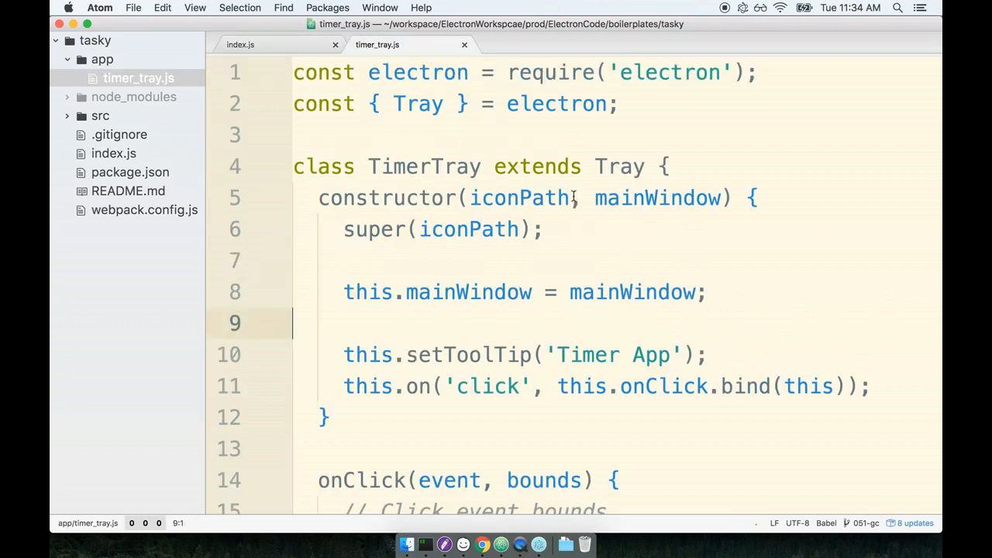
scroll("down", 3)
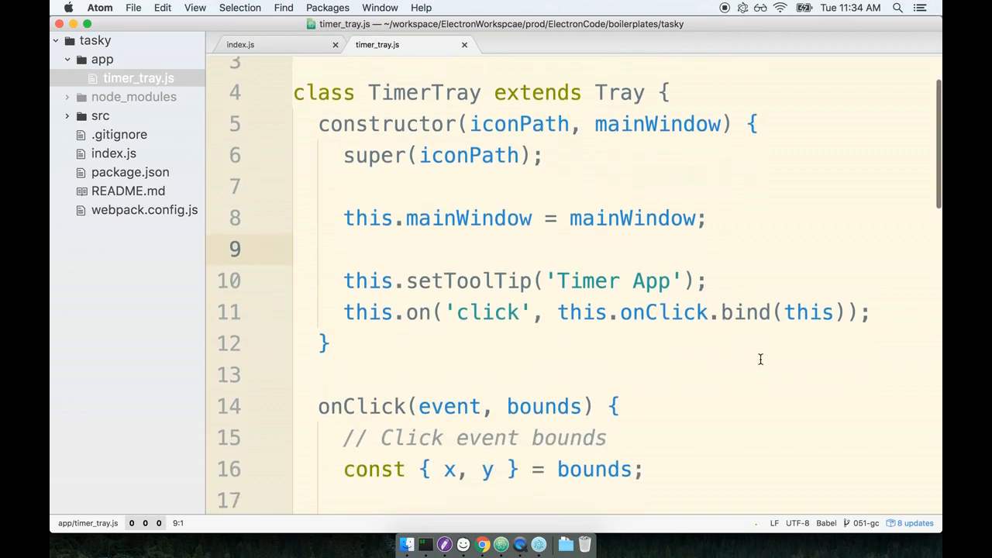
left_click(881, 307)
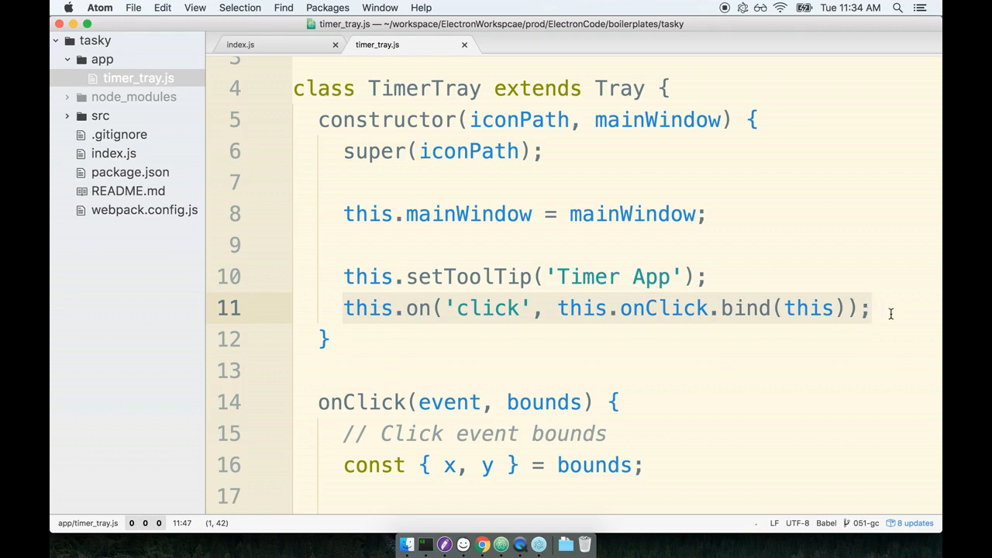
left_click(872, 307)
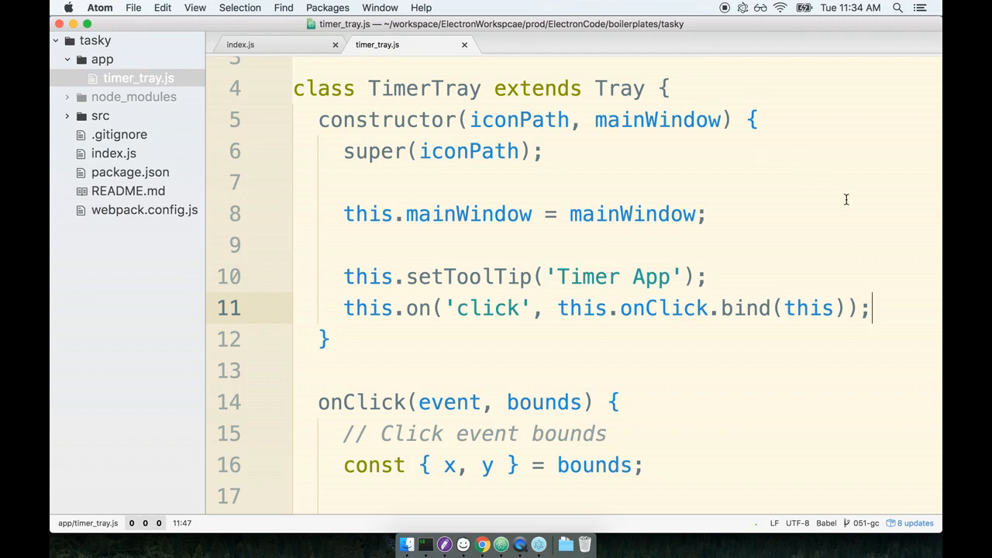
Add this.on('right-click', this.onRightClick.bind(this)); below the click listener.
type("this.on('right-")
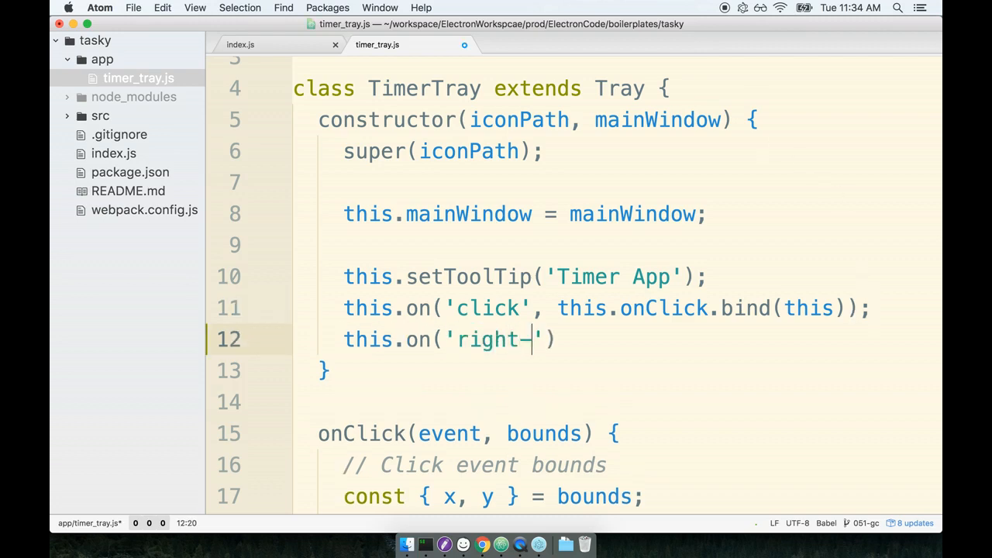
type("click',")
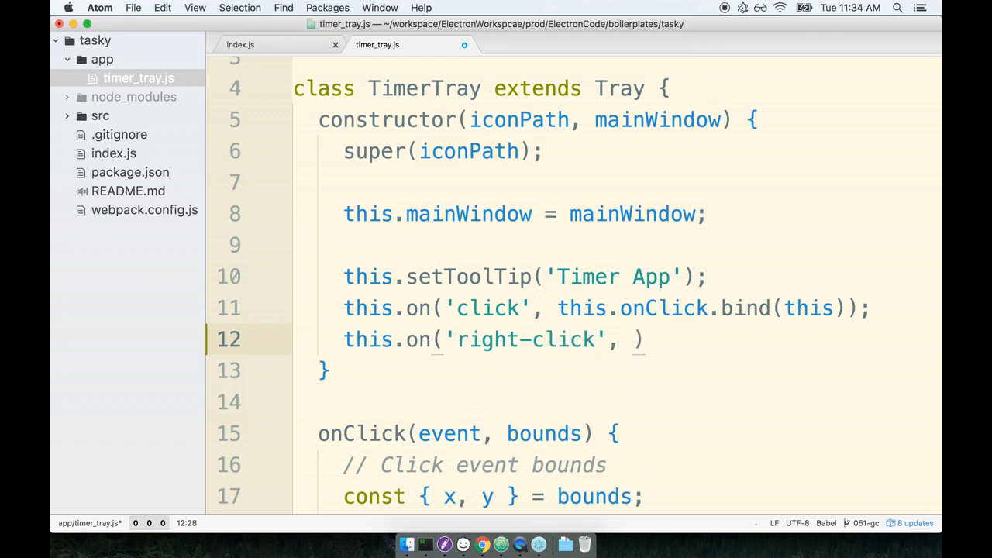
type("this.onRightClick")
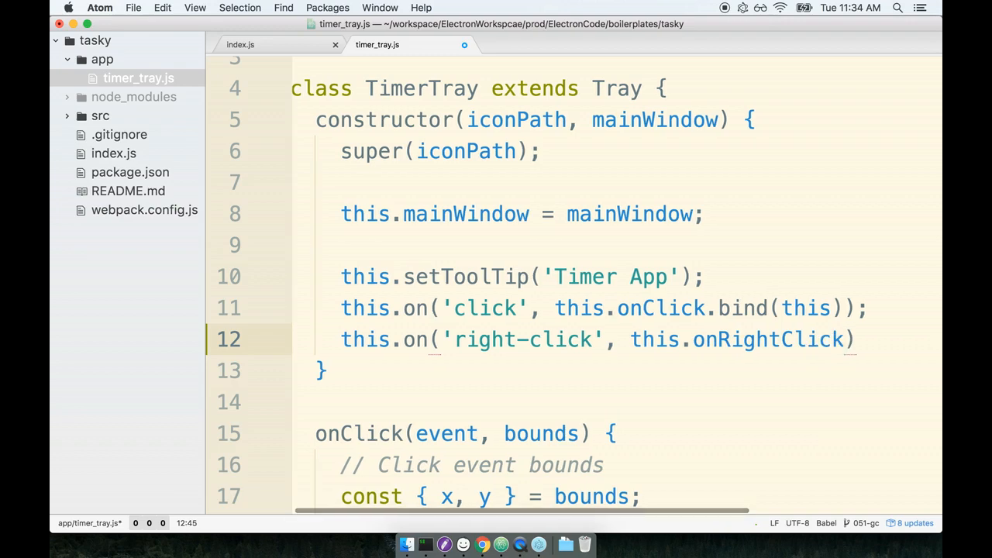
type(".bind(this)")
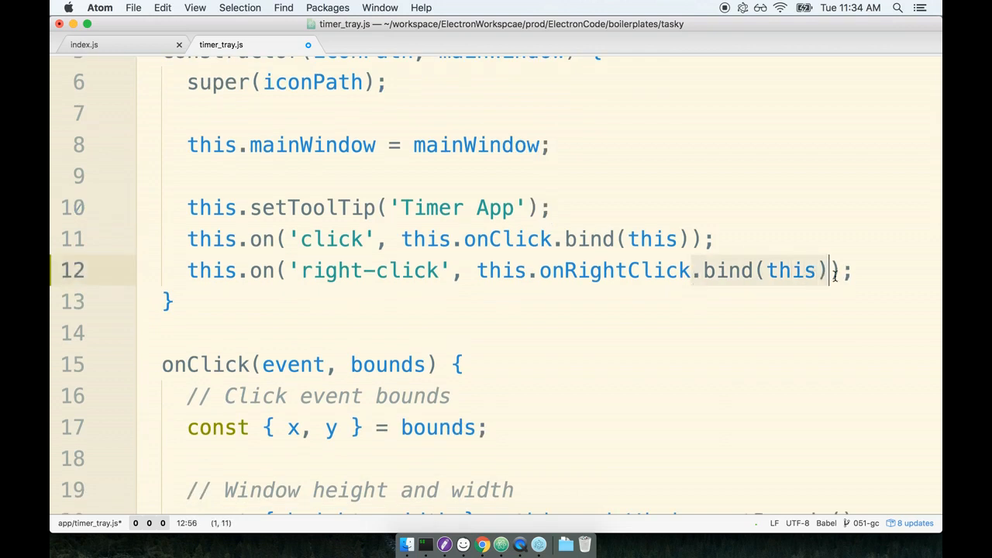
scroll("down", 3)
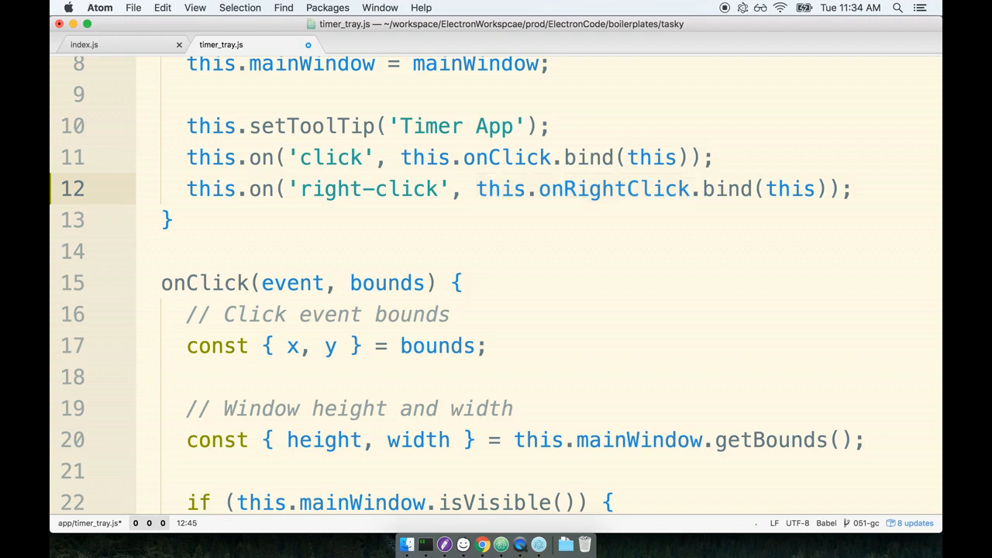
key("backspace")
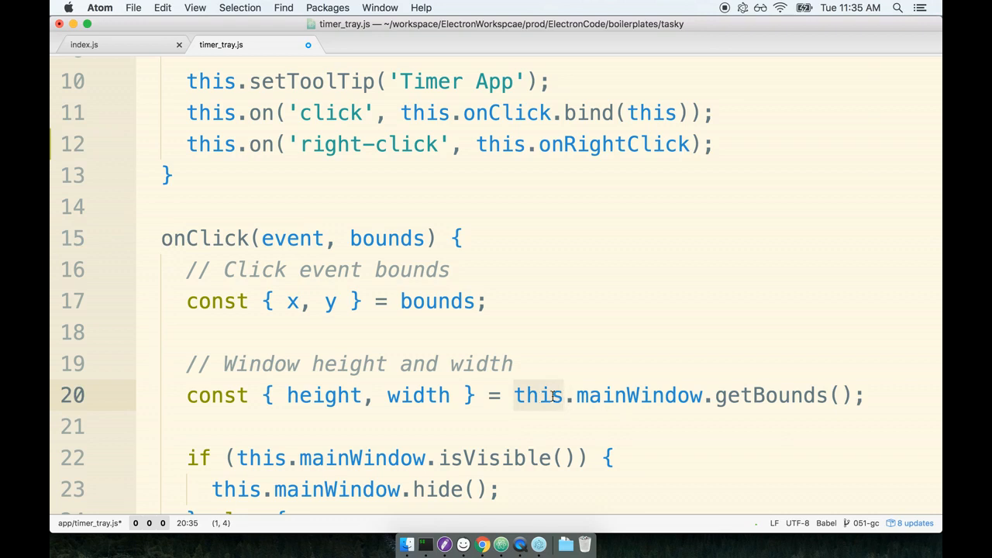
type(".bind(this)")
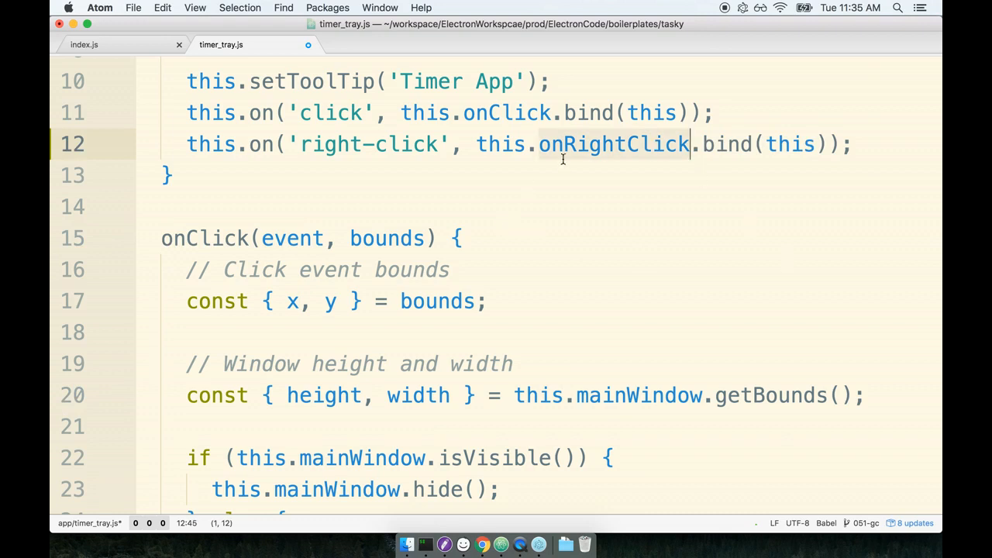
mouse_move(608, 158)
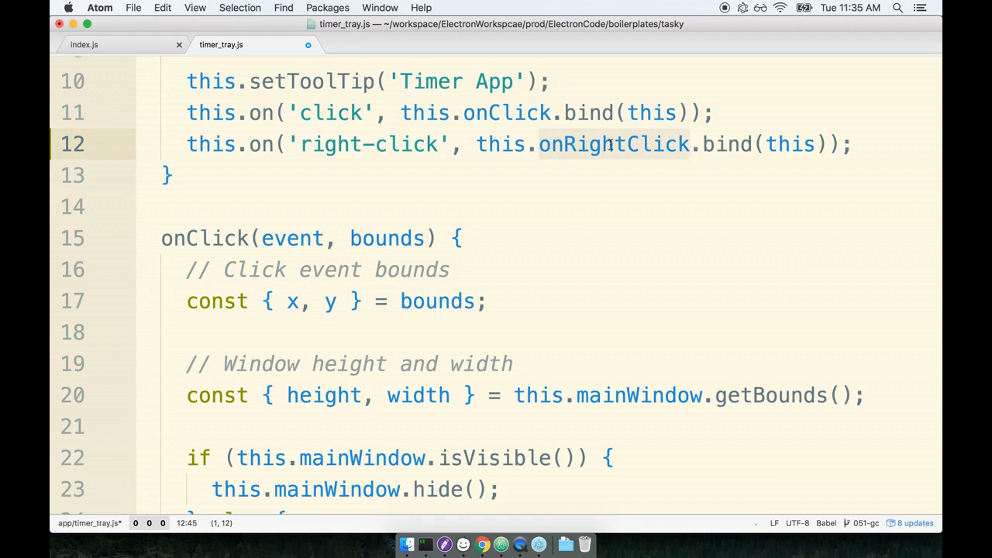
Add an onRightClick() method declaring const menuConfig = Menu.buildFromTemplate([{}]);.
scroll("down", 3)
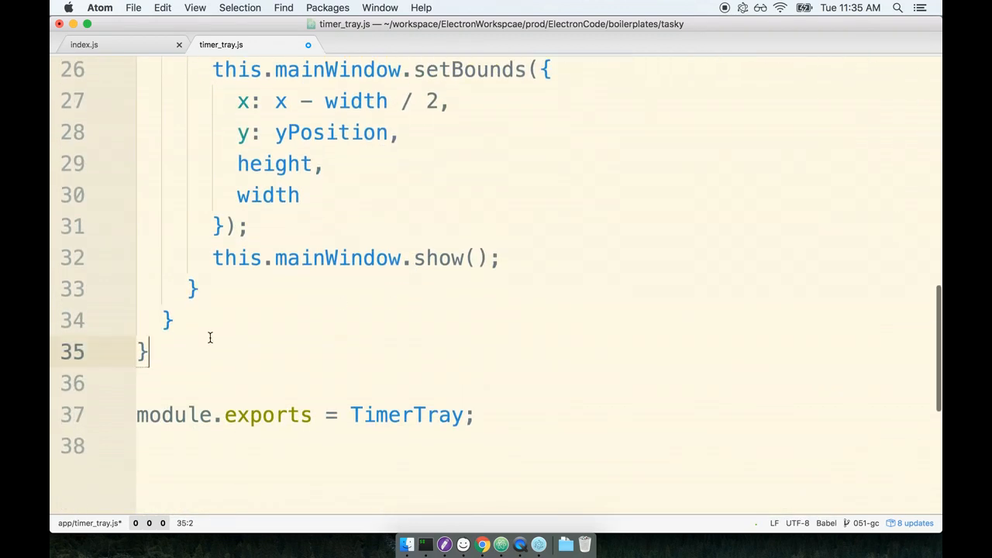
key("enter")
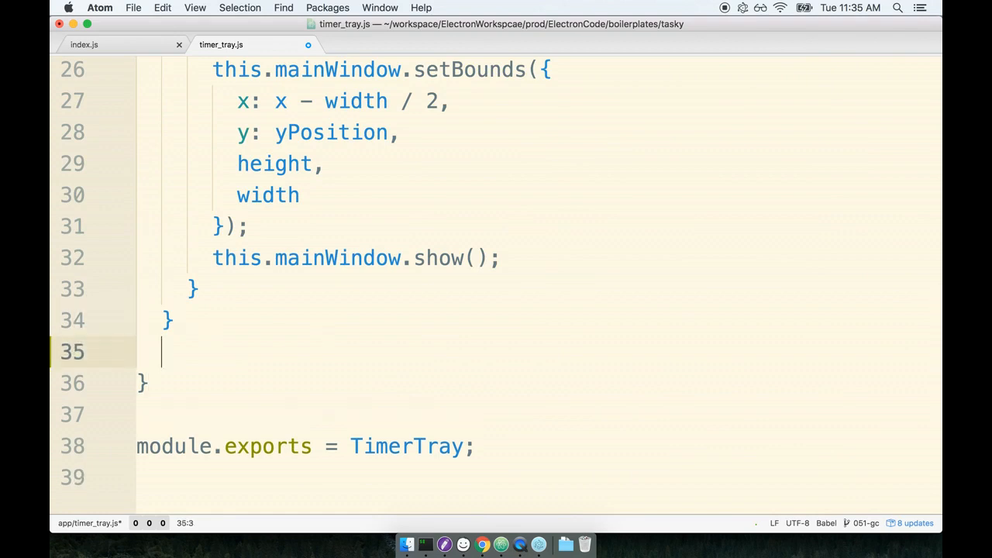
type("onRightClick()")
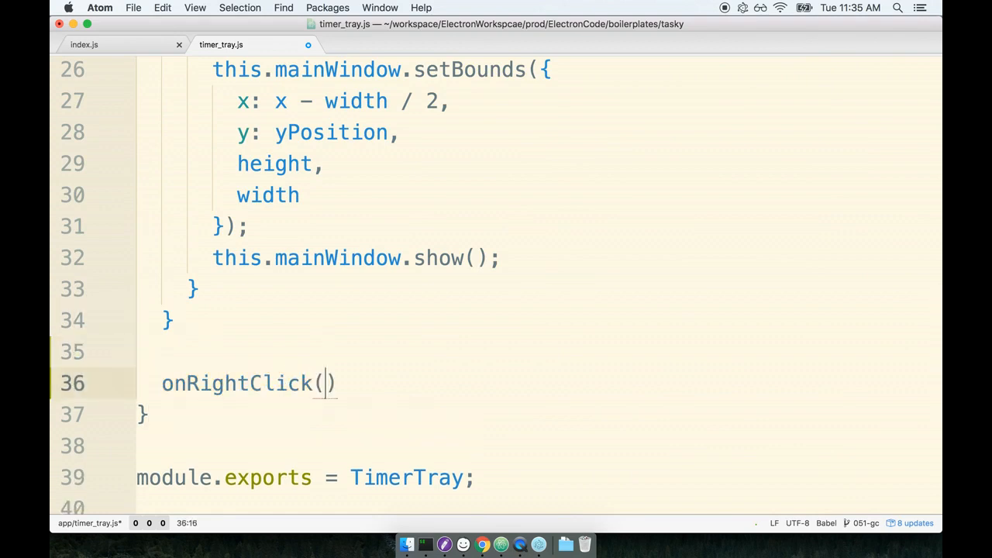
type("{")
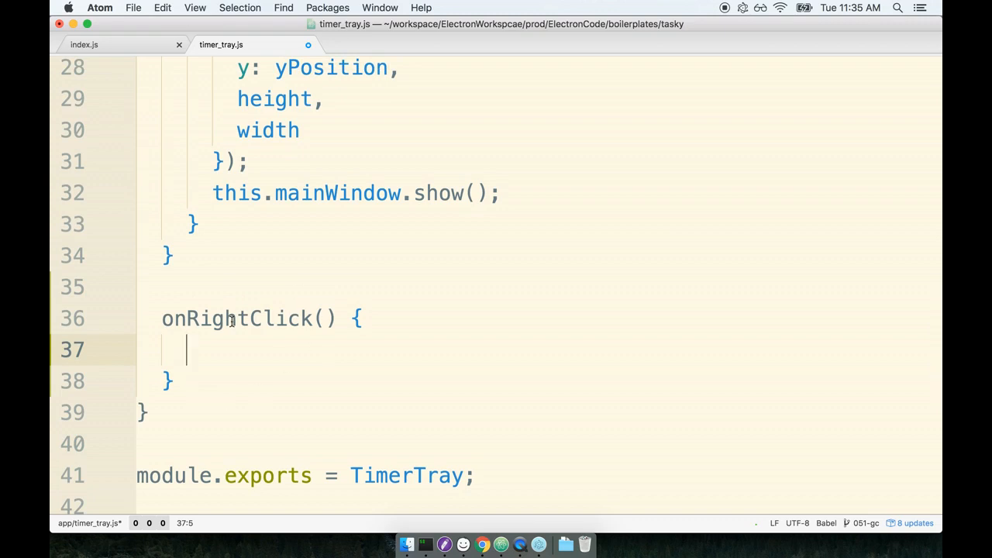
type("const")
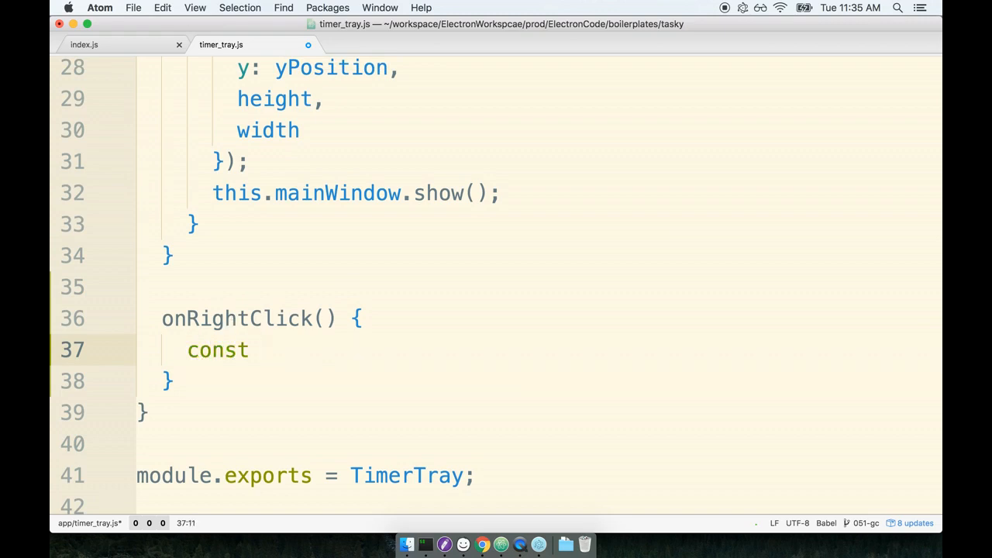
type("menuConfig =")
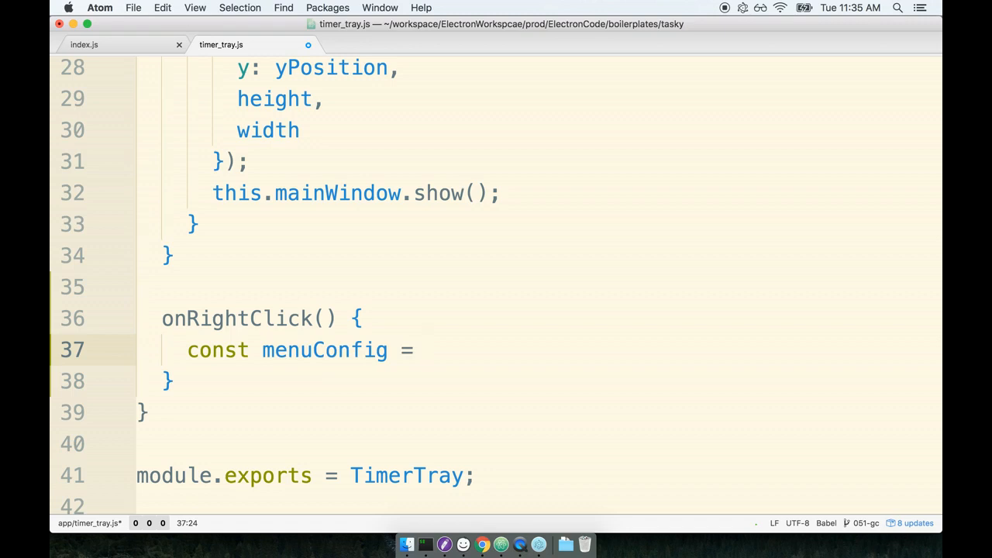
type("Menu.build")
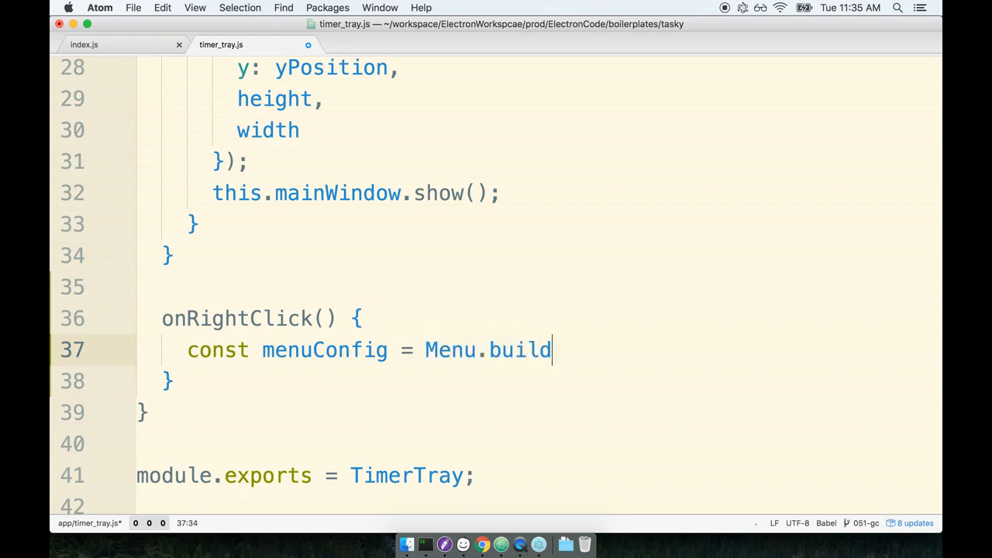
type("FromTemplate()")
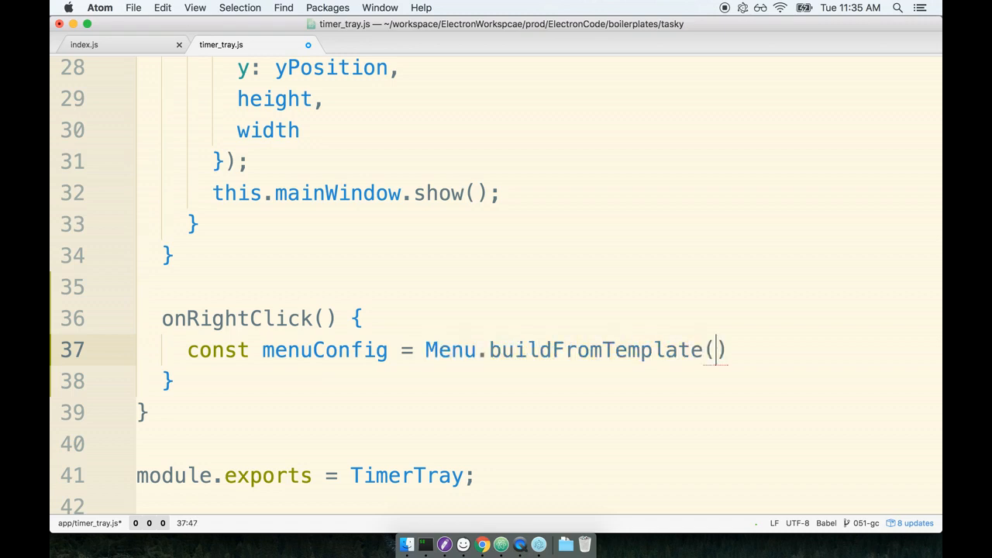
type("[")
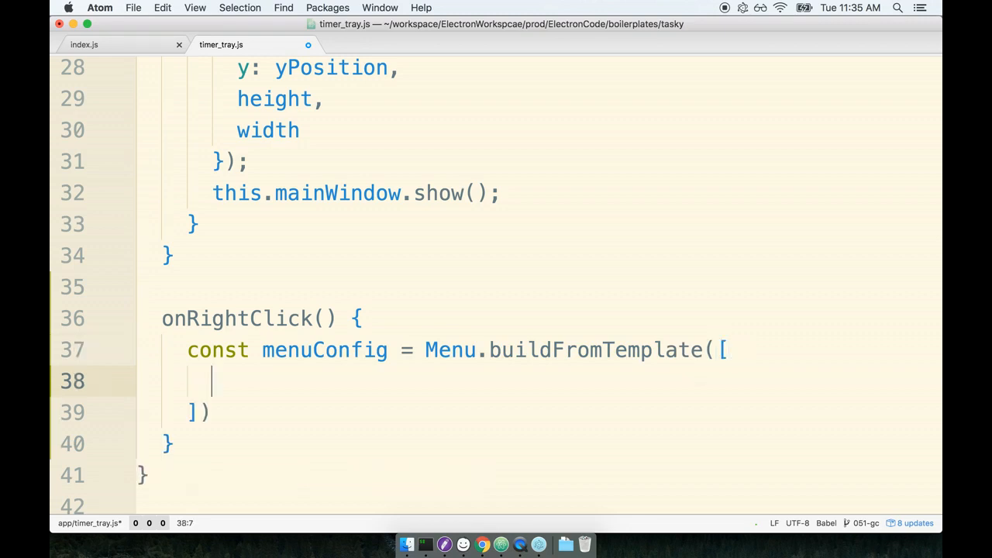
type(";")
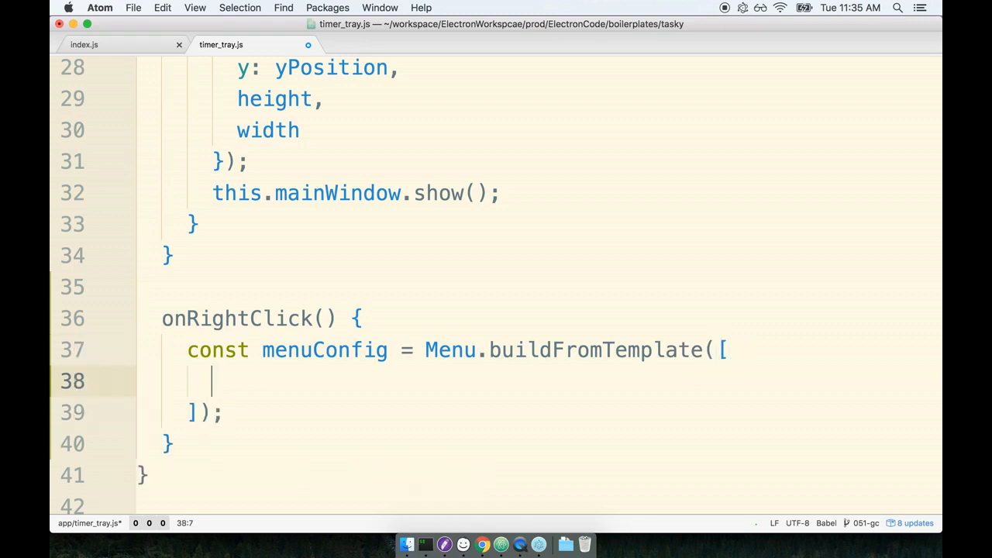
type("{}")
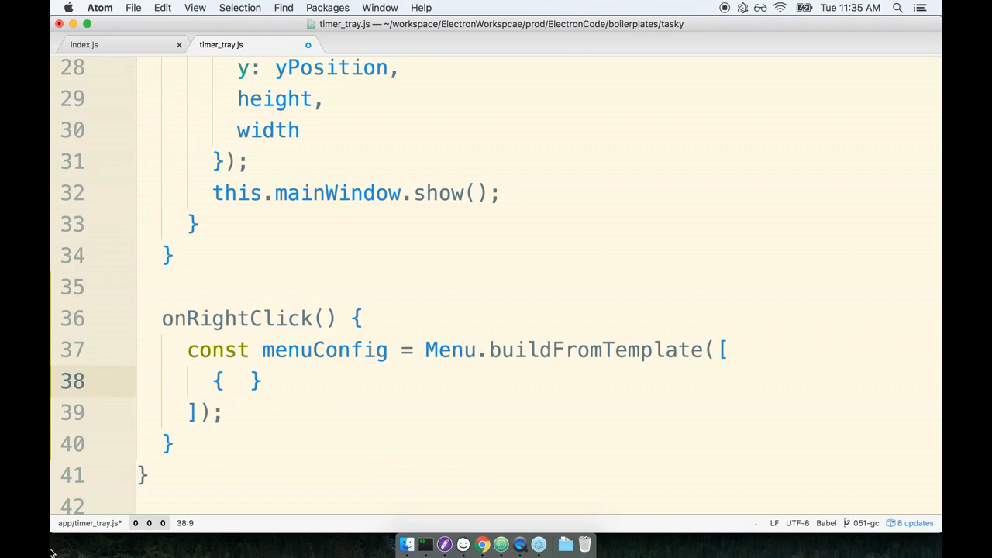
Fill the template item with label: 'Quit' and click: () => app.quit().
type("label:")
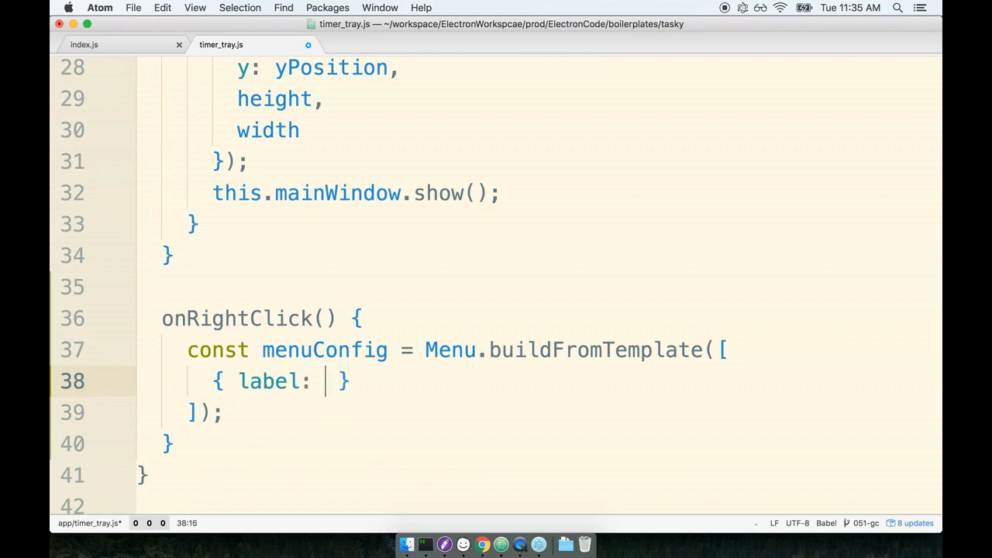
type("'Quit'")
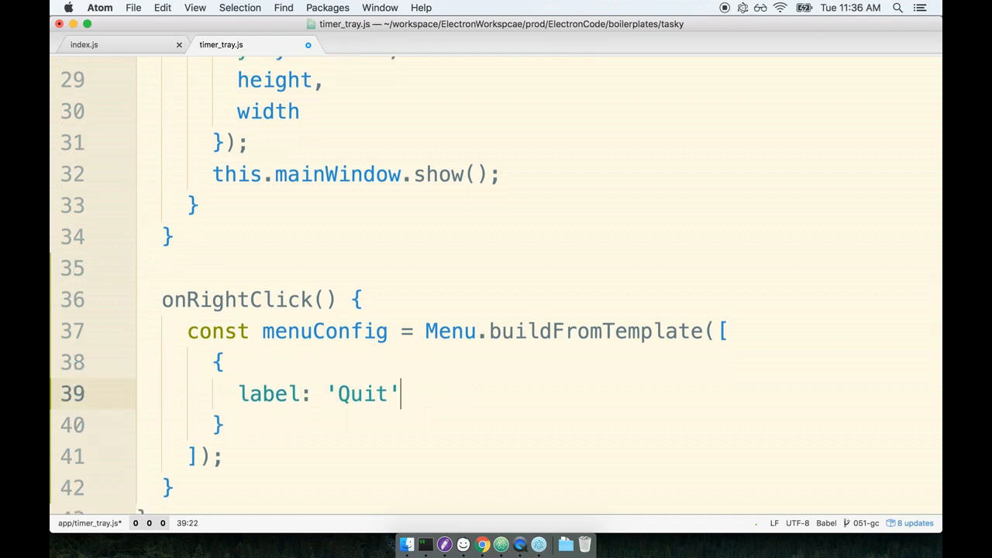
type(",")
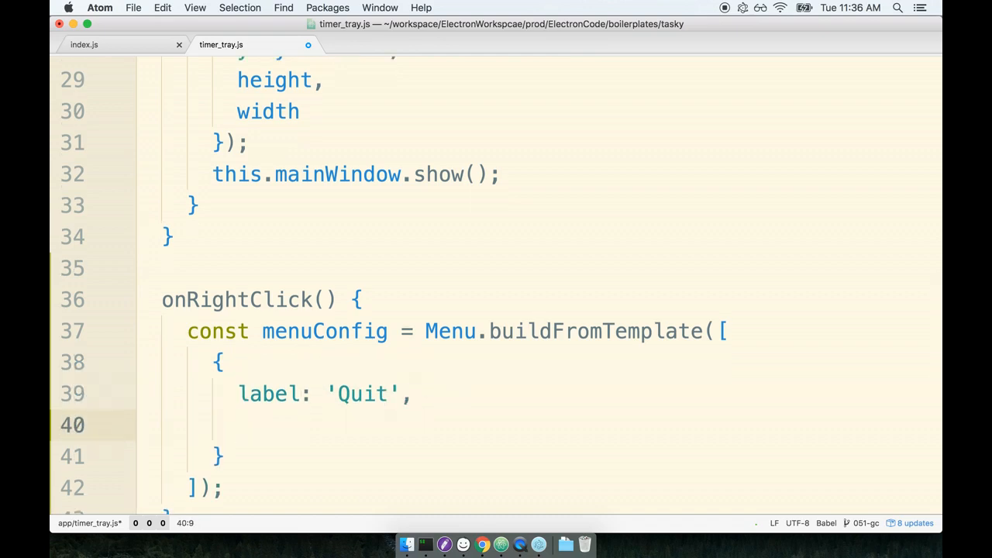
type("click:")
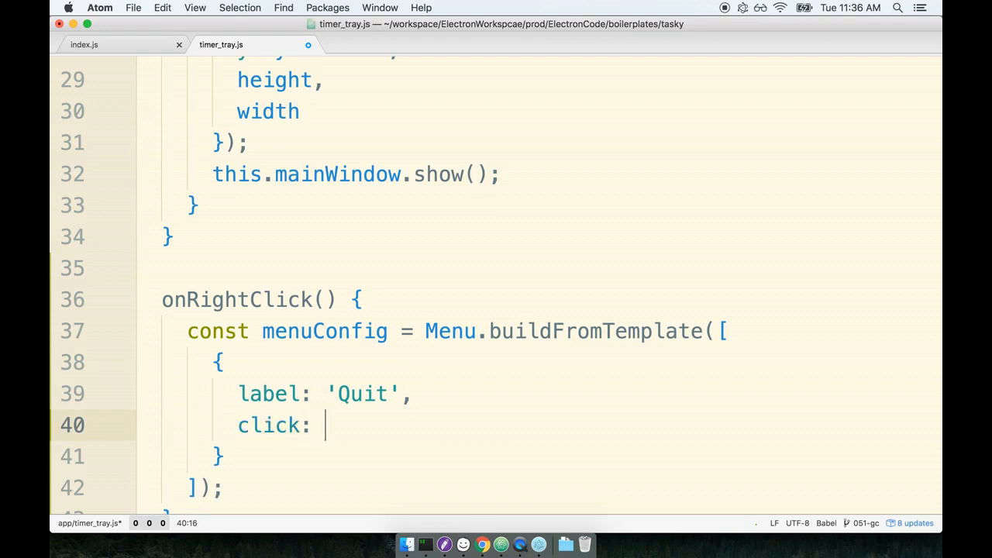
type("() =>")
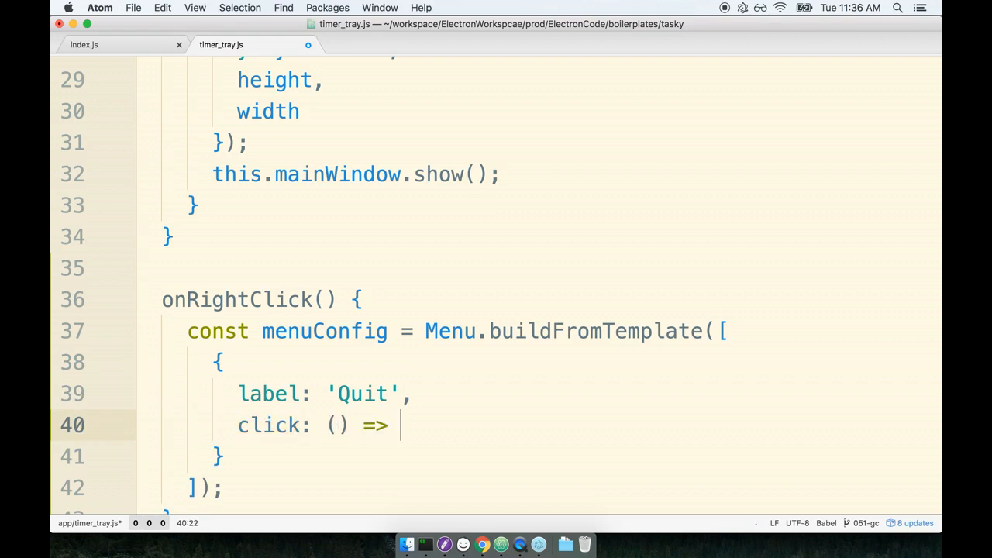
scroll("down", 3)
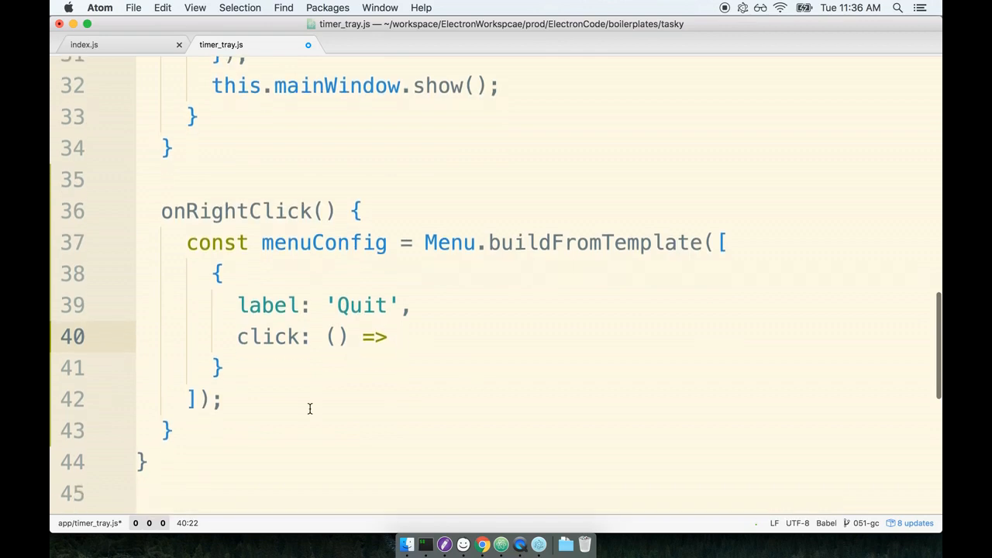
left_click(398, 337)
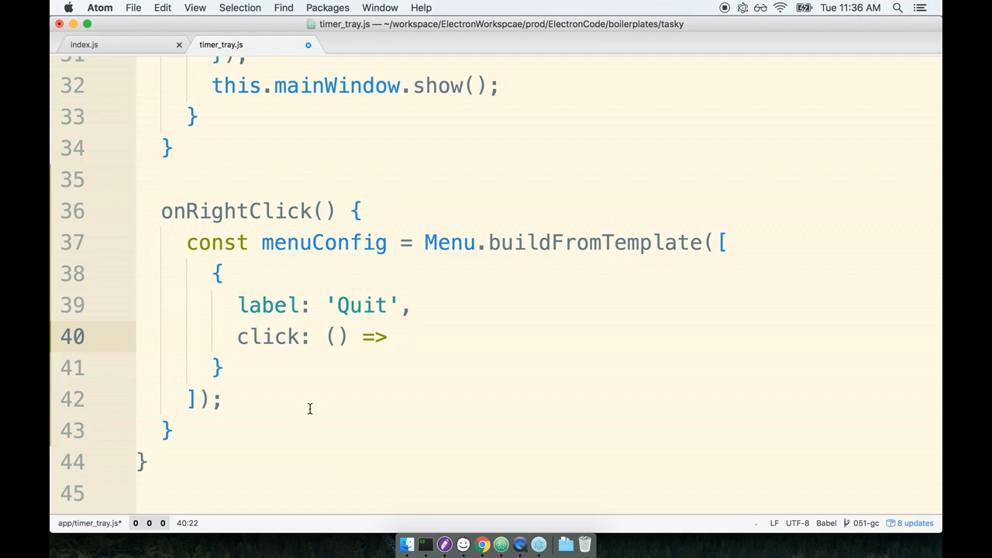
left_click(398, 336)
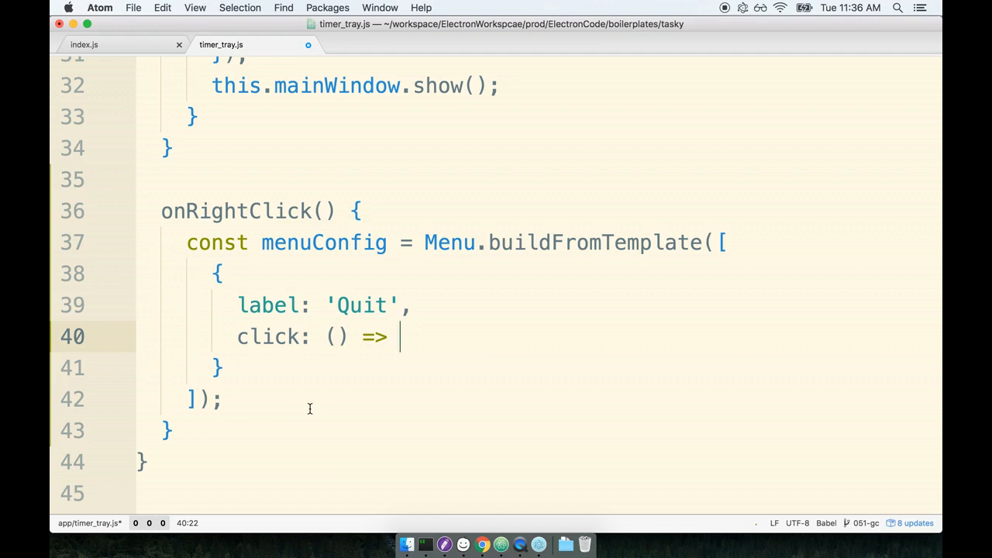
type("app.quit()")
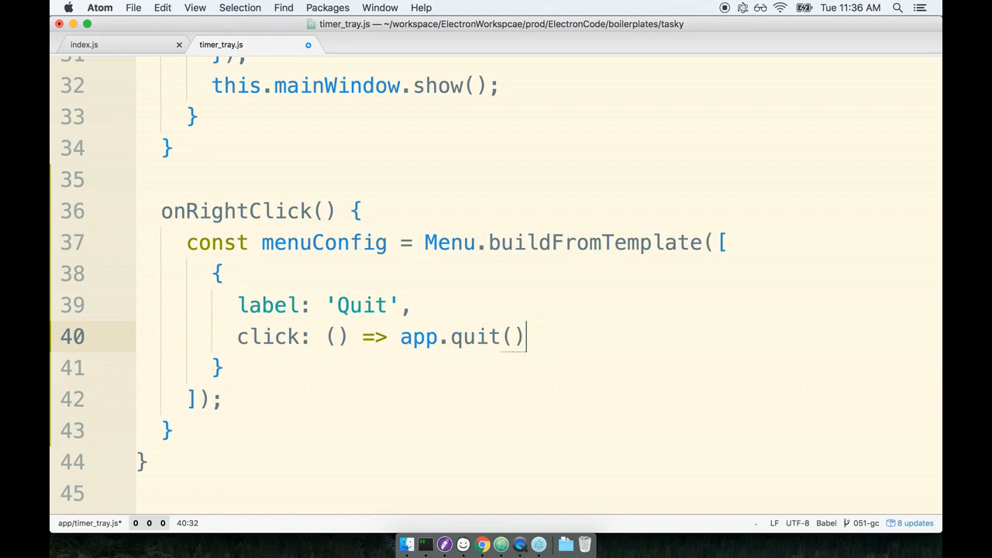
mouse_move(427, 331)
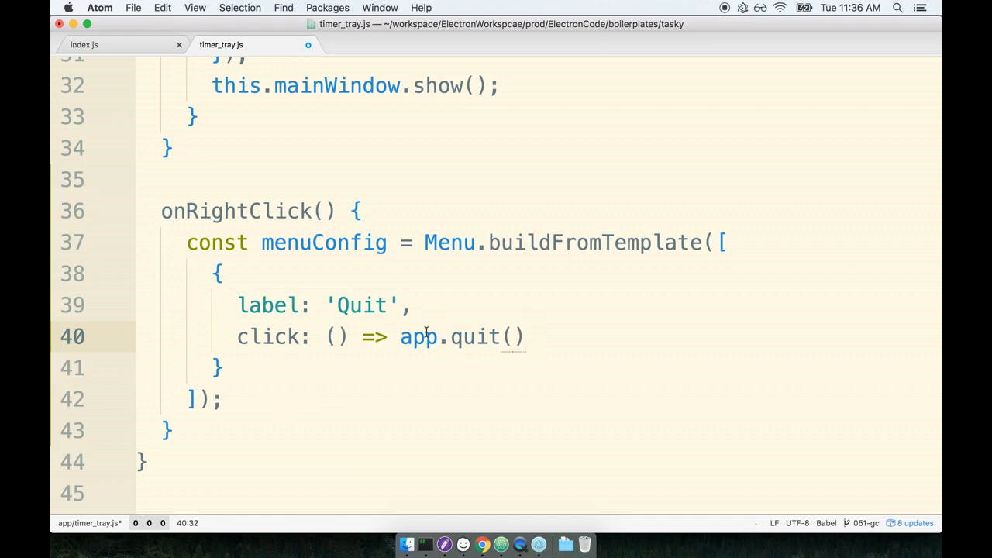
double_click(418, 337)
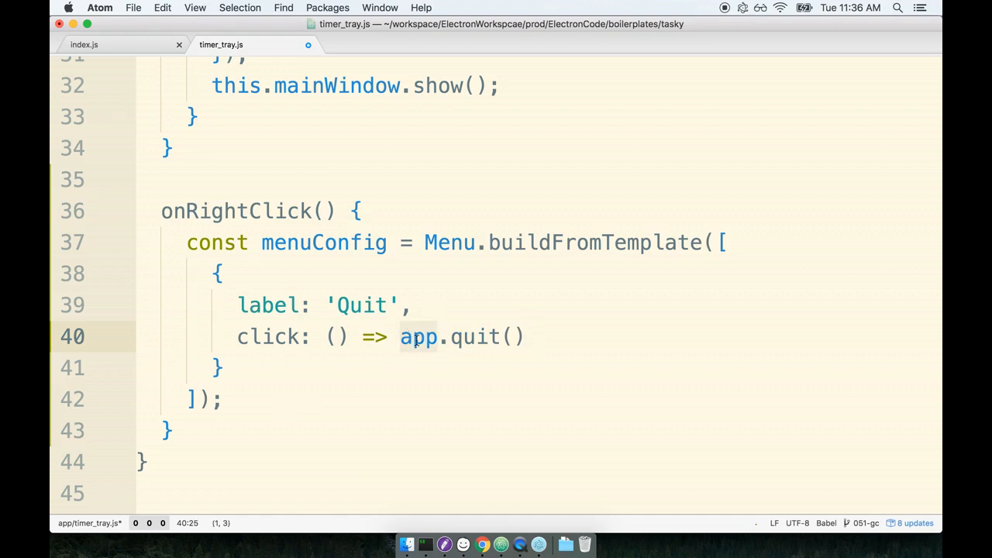
left_click(440, 336)
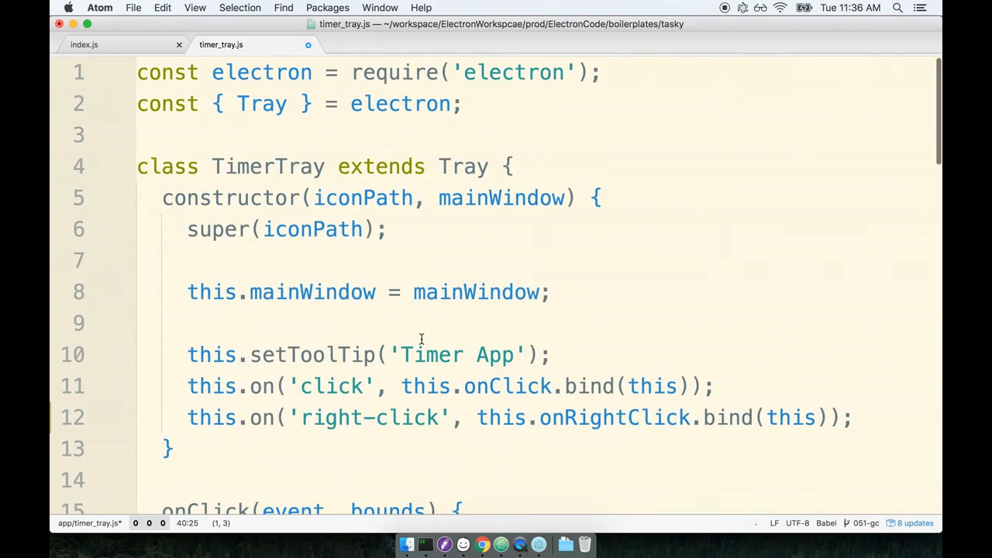
Destructure app alongside Tray from electron, checking index.js for its app import.
left_click(289, 104)
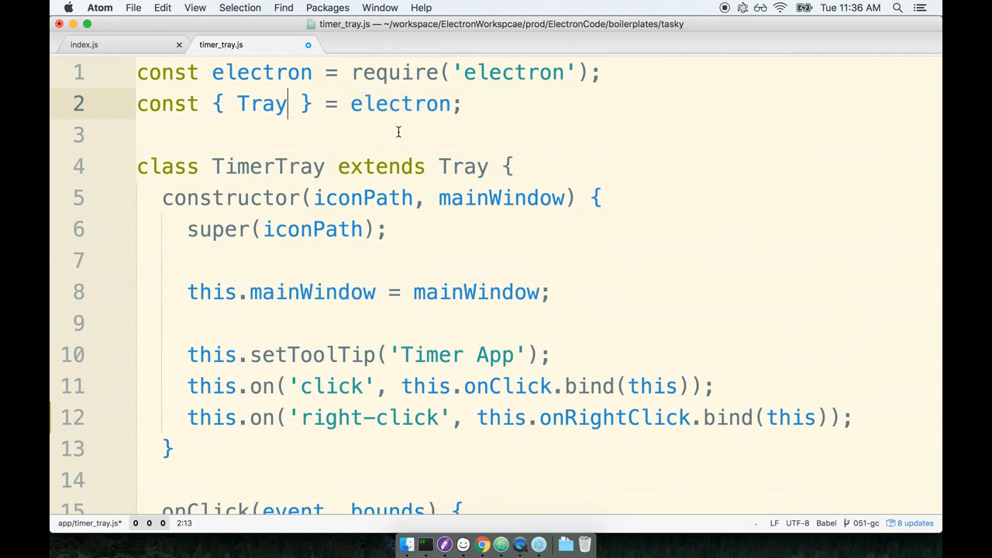
type(", app")
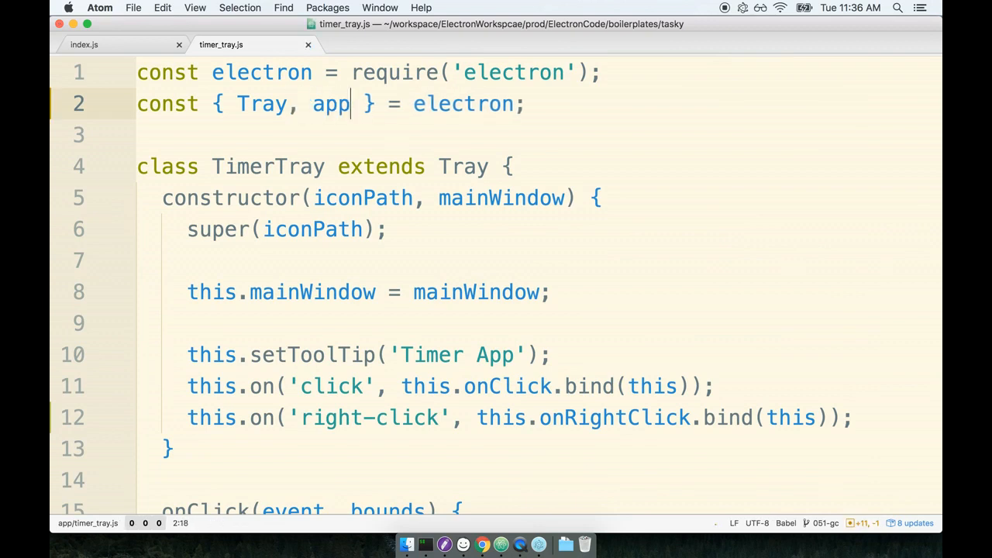
double_click(332, 102)
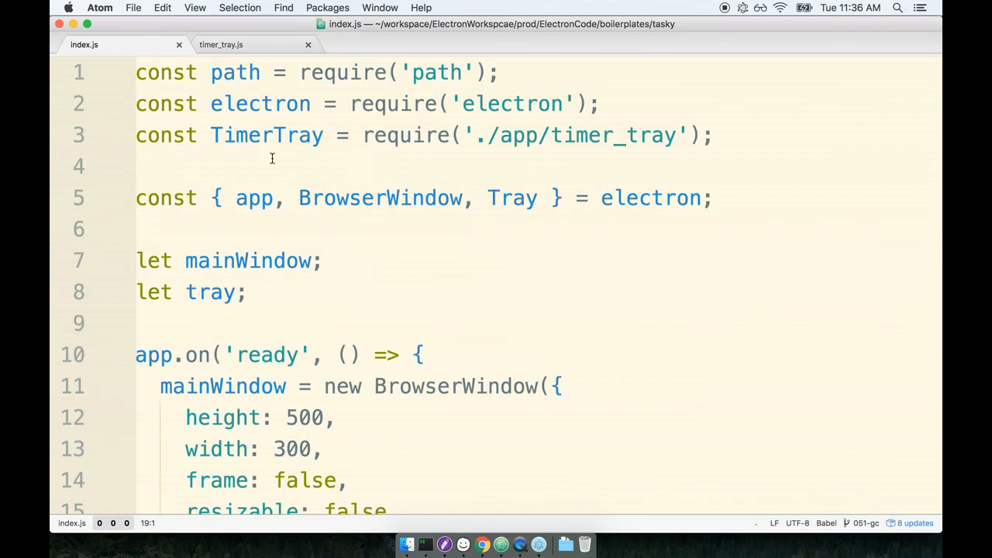
double_click(254, 199)
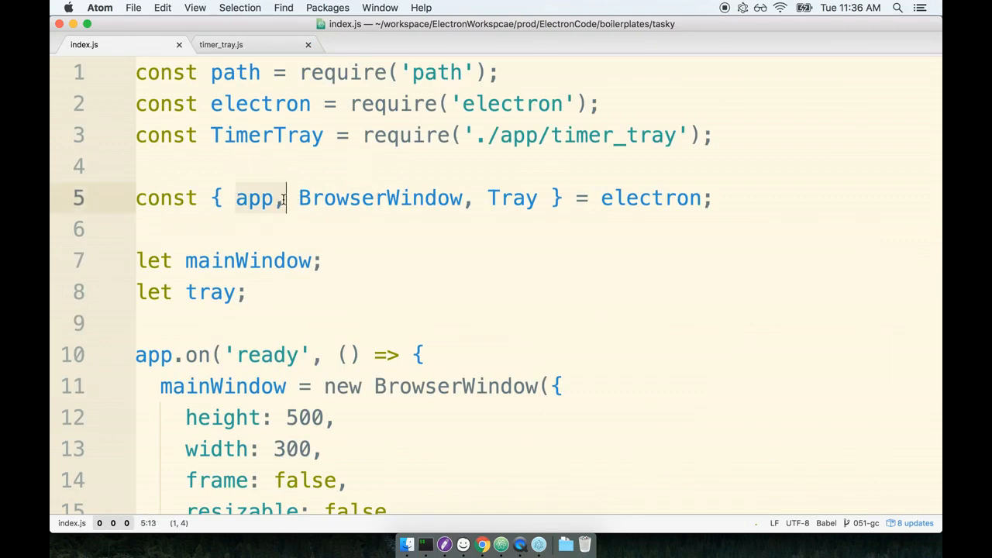
left_click(301, 355)
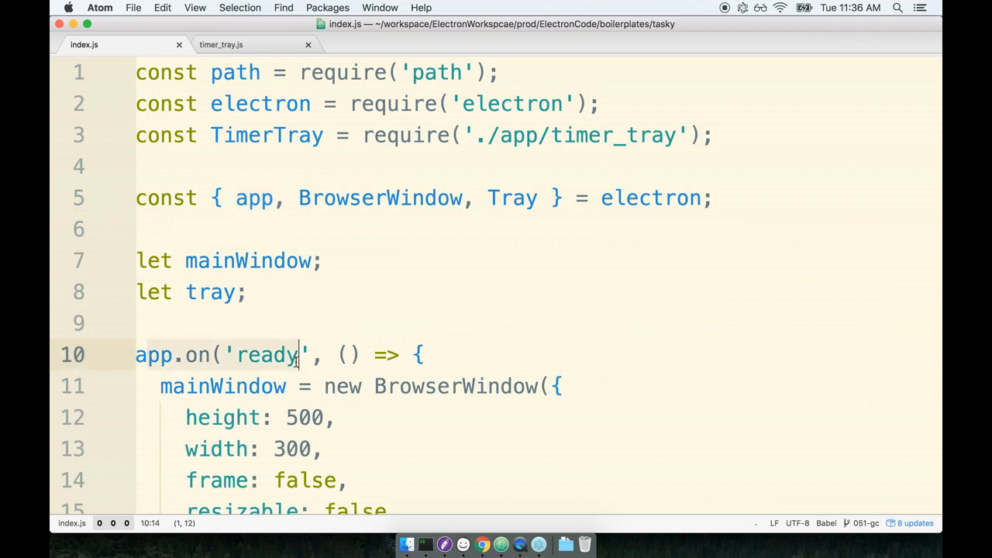
mouse_move(442, 379)
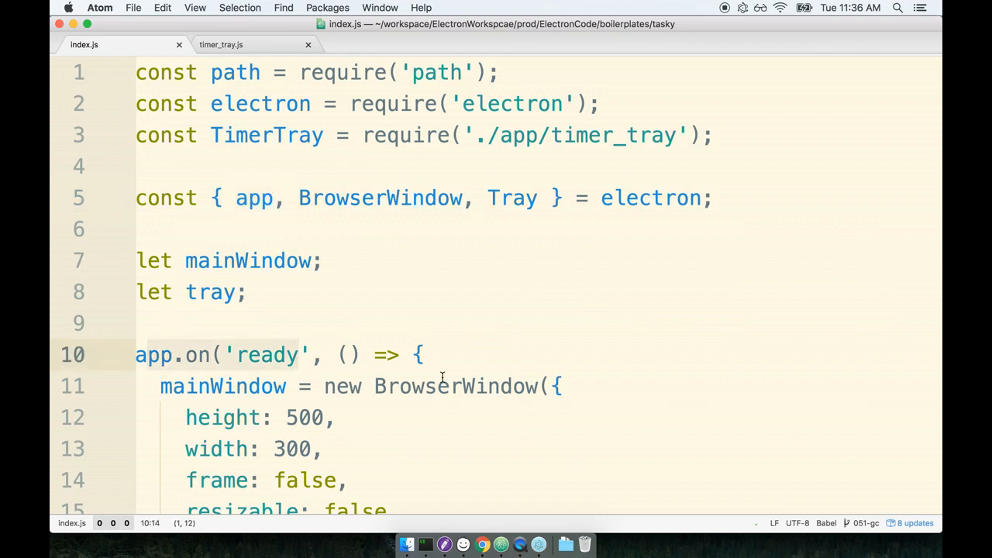
left_click(220, 43)
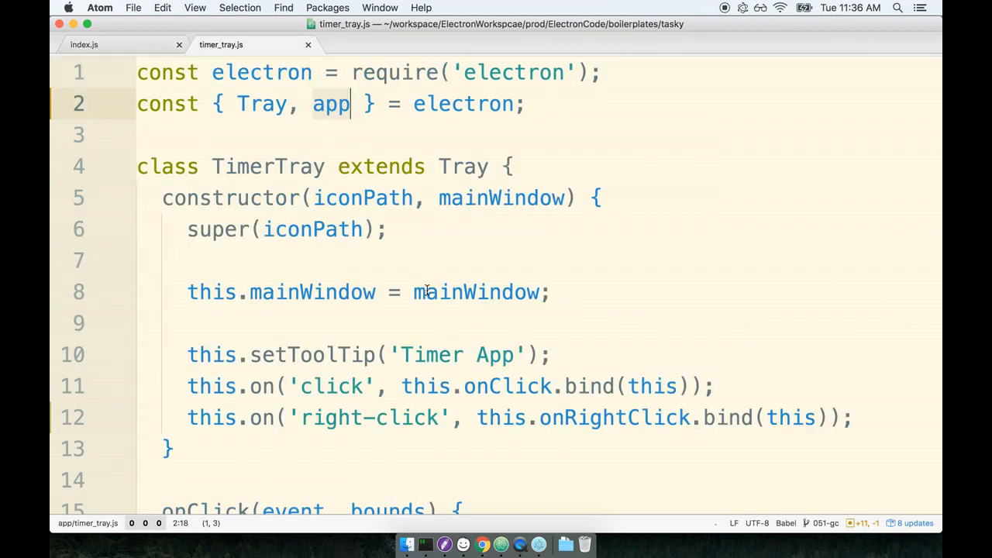
End onRightClick with this.popUpContextMenu(menuConfig); after the menu template.
scroll("down", 3)
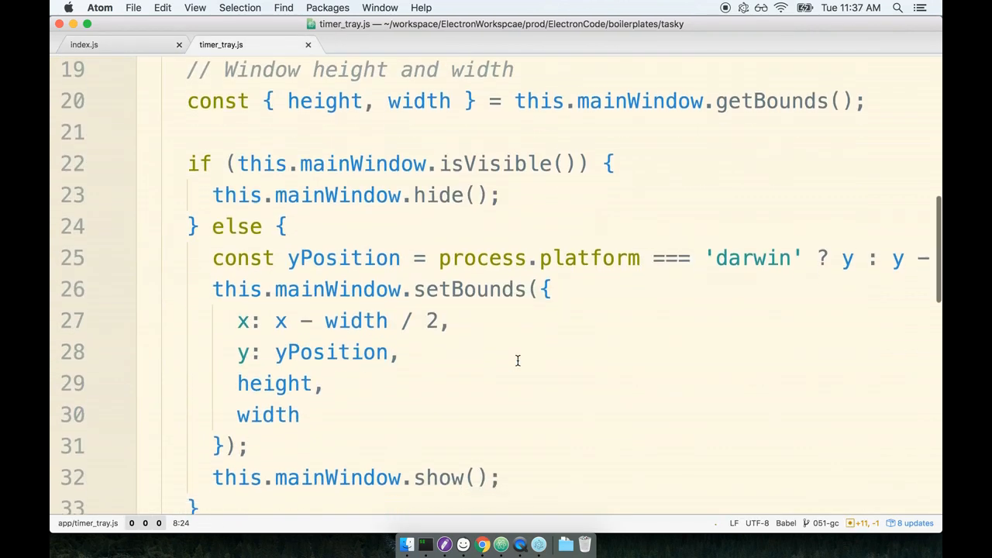
scroll("down", 3)
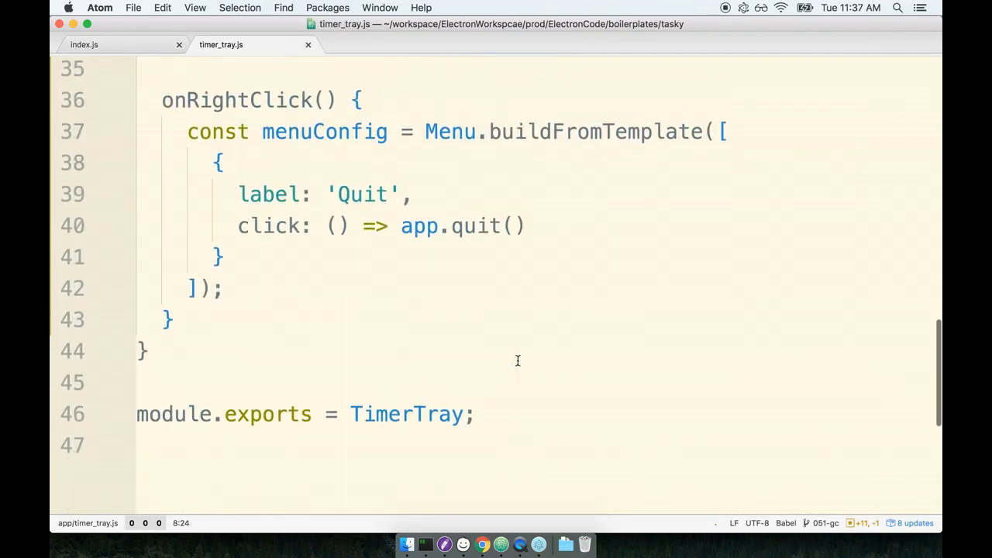
double_click(324, 140)
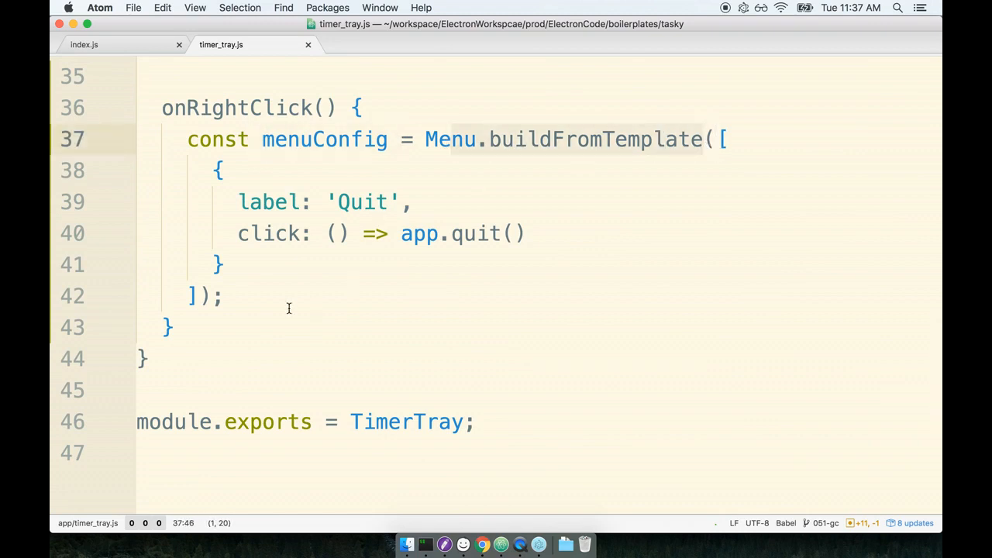
left_click(435, 294)
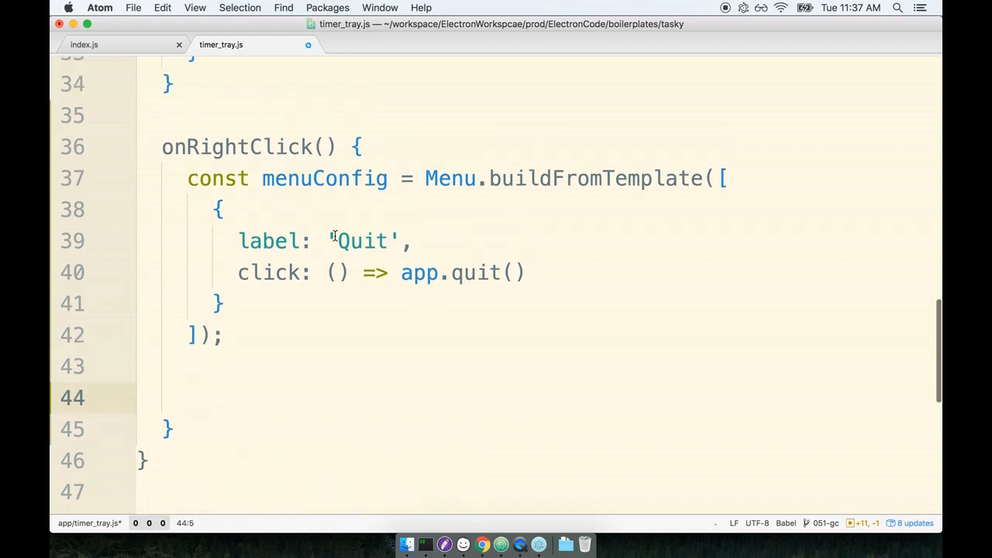
left_click(186, 397)
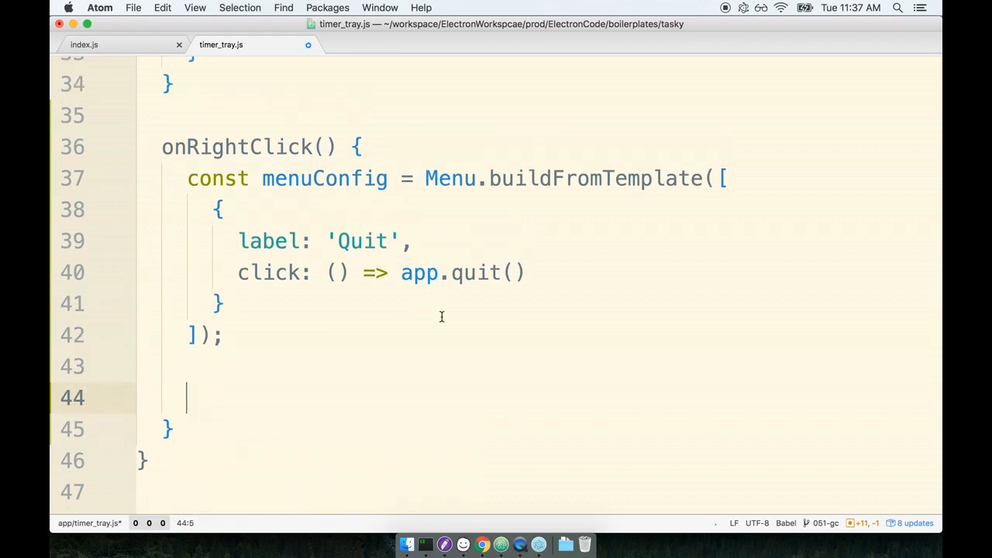
type("this.po")
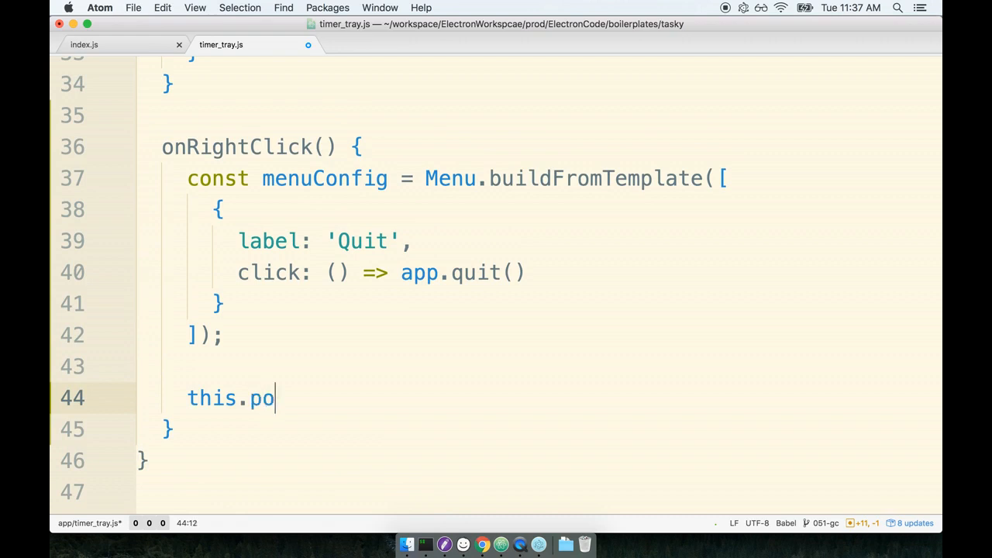
type("pUpContextM")
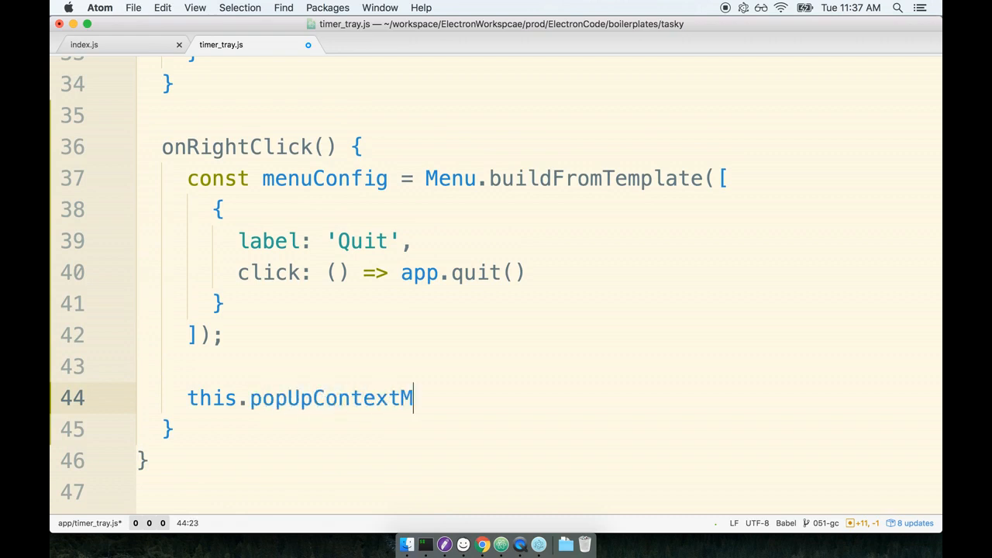
type("enu(menuConfig)")
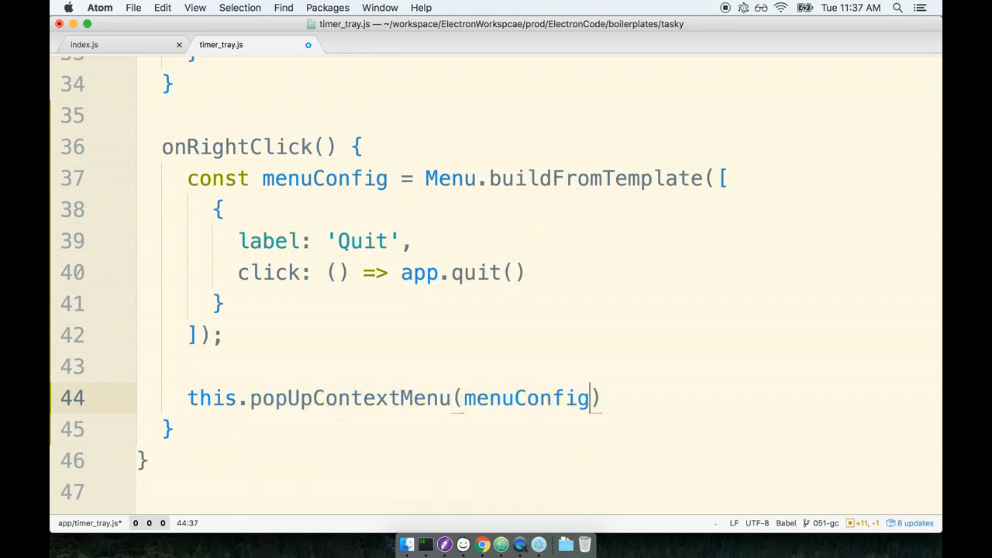
double_click(354, 397)
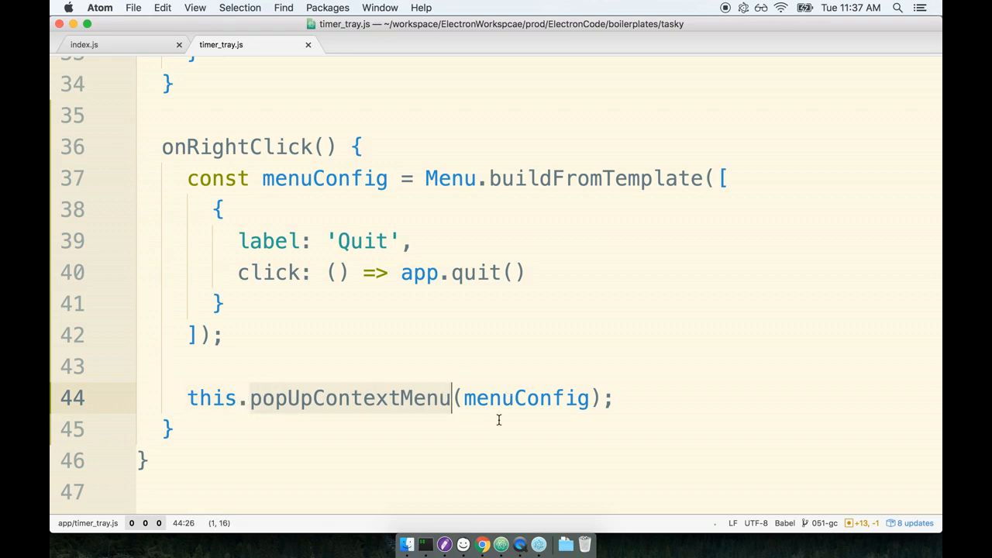
mouse_move(518, 418)
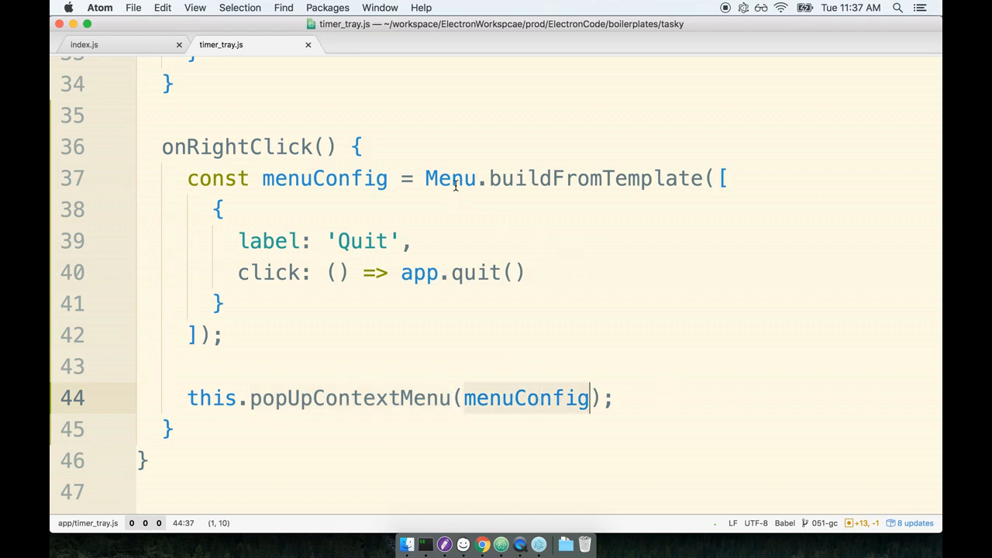
double_click(450, 178)
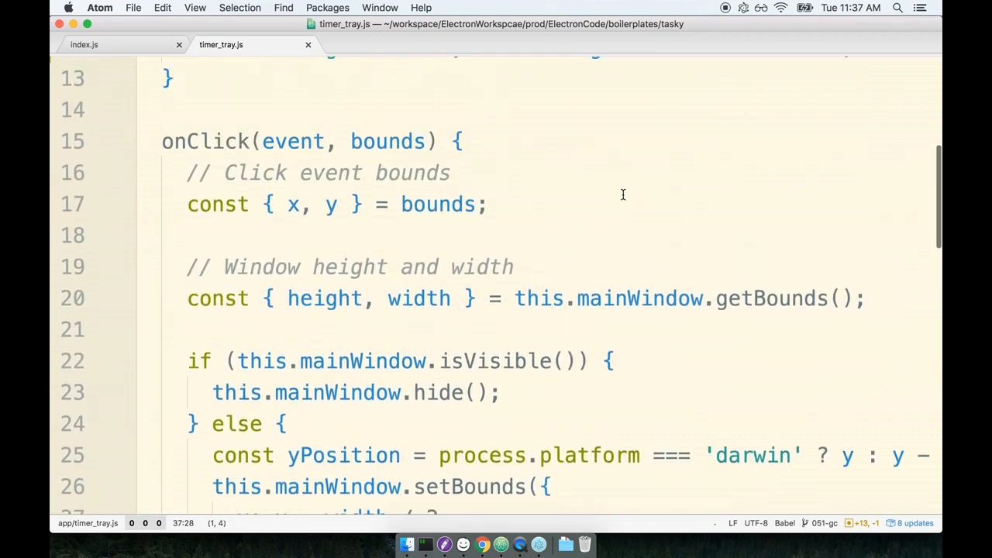
Add Menu to the destructured electron import on line 2.
scroll("up", 3)
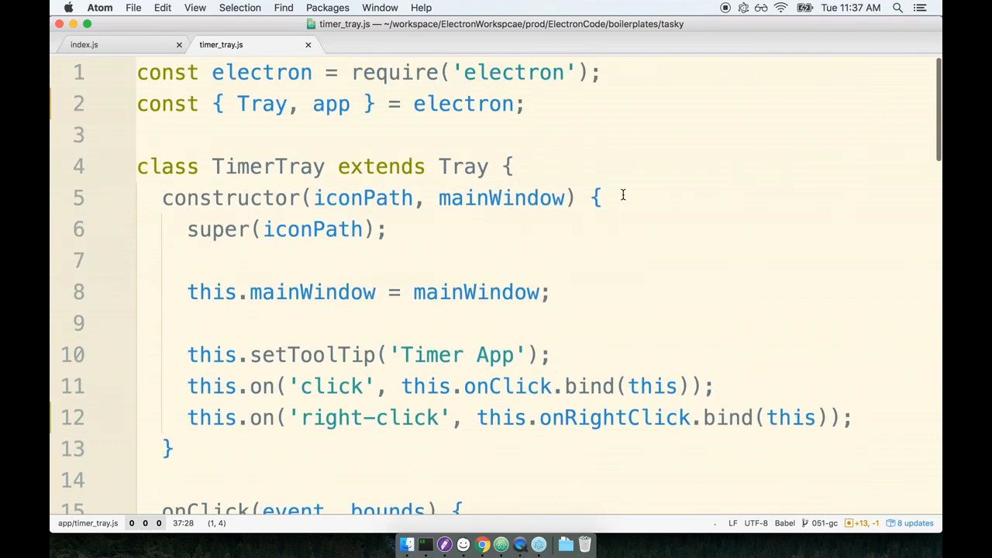
type(",")
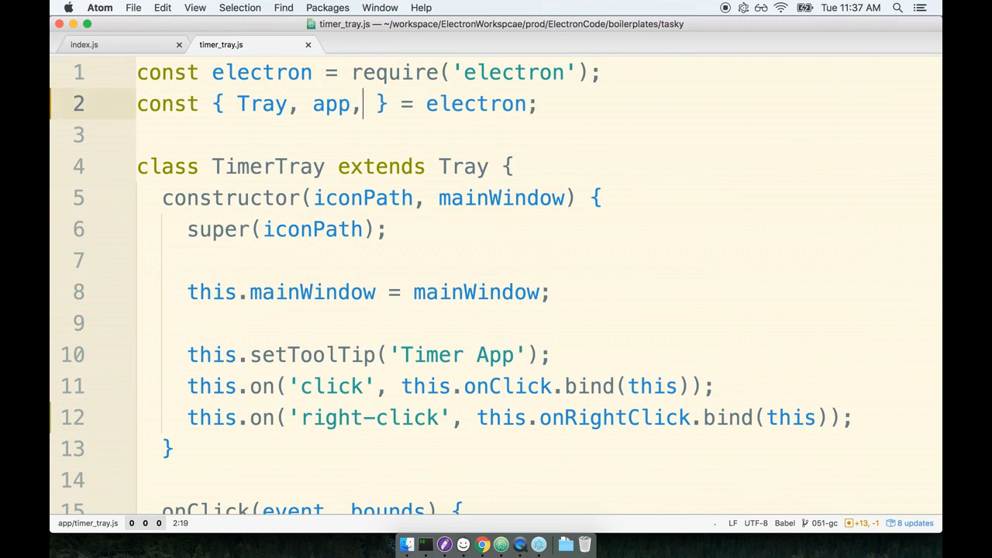
type("Menu")
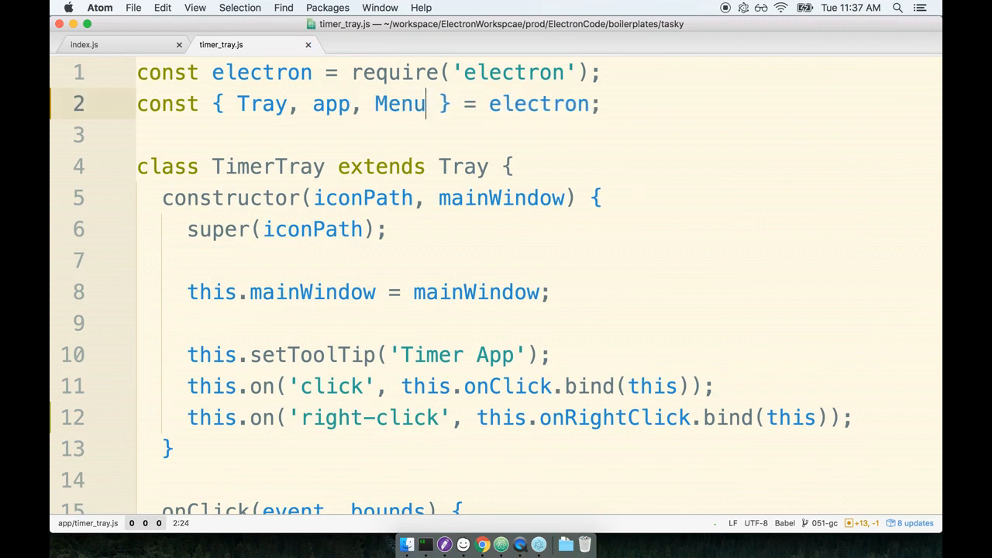
left_click(538, 260)
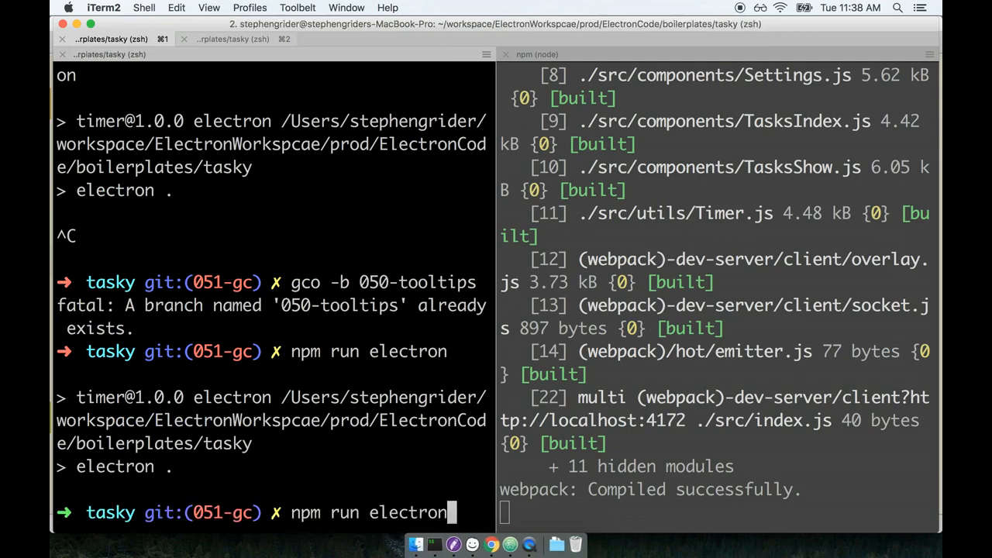
Relaunch the Electron app in the terminal with npm run electron.
key("enter")
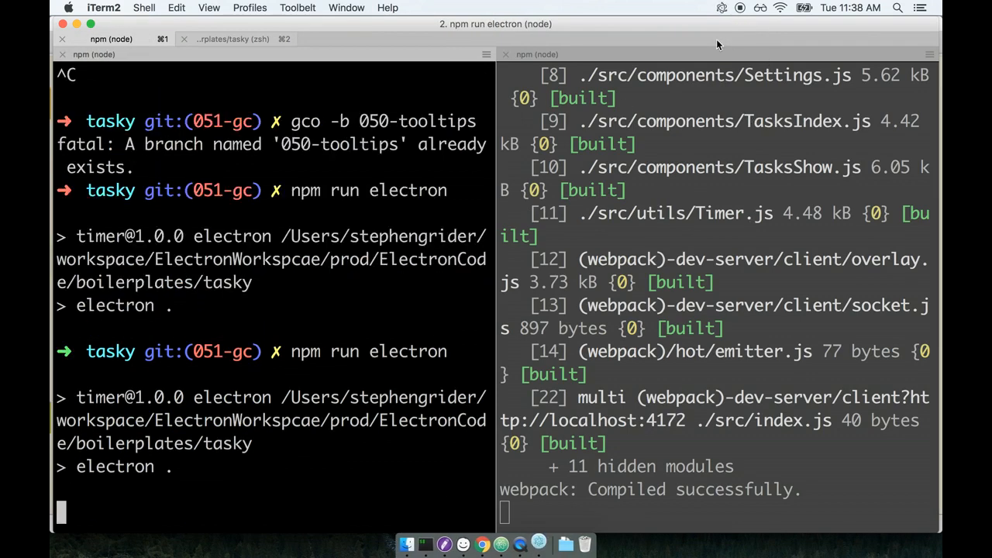
mouse_move(722, 8)
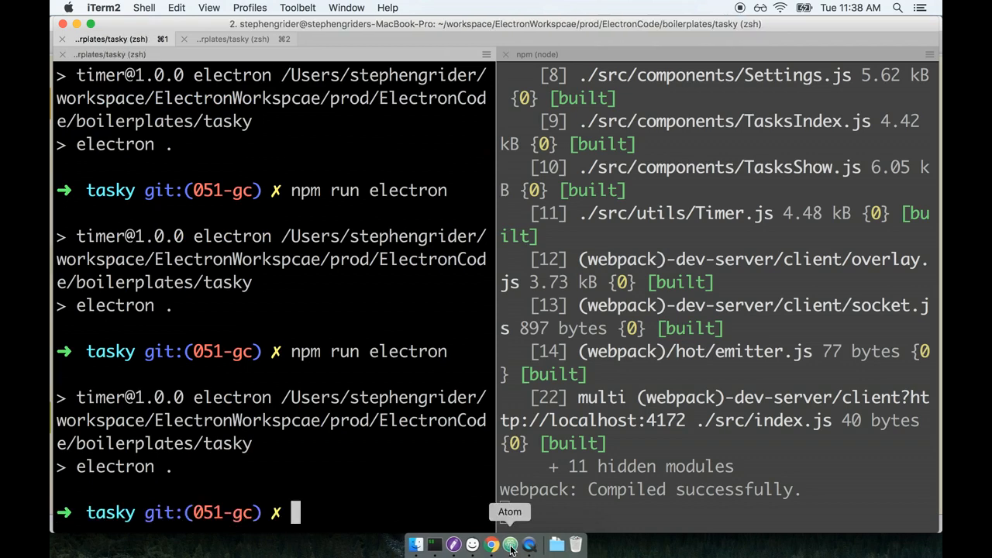
Bring Atom back to the front showing timer_tray.js.
left_click(510, 544)
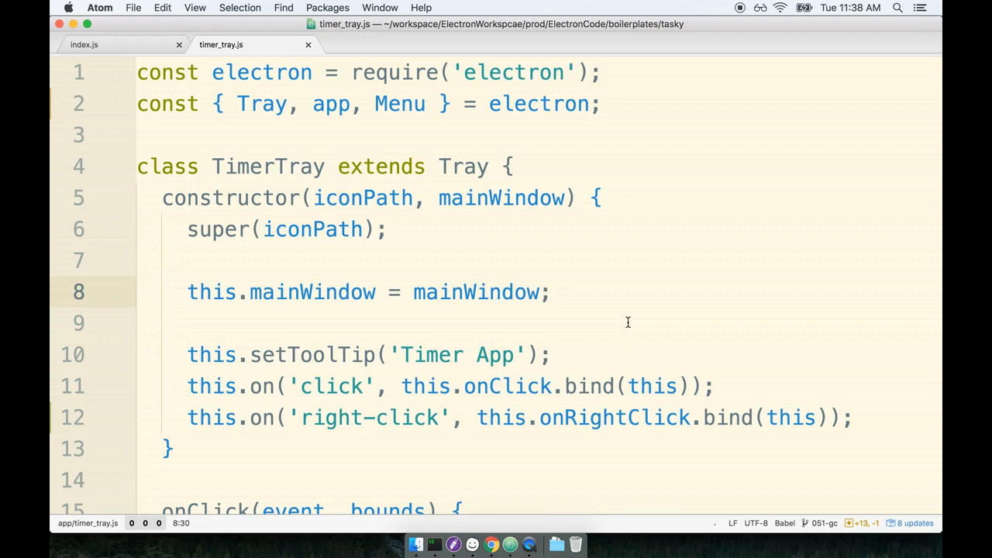
left_click(502, 291)
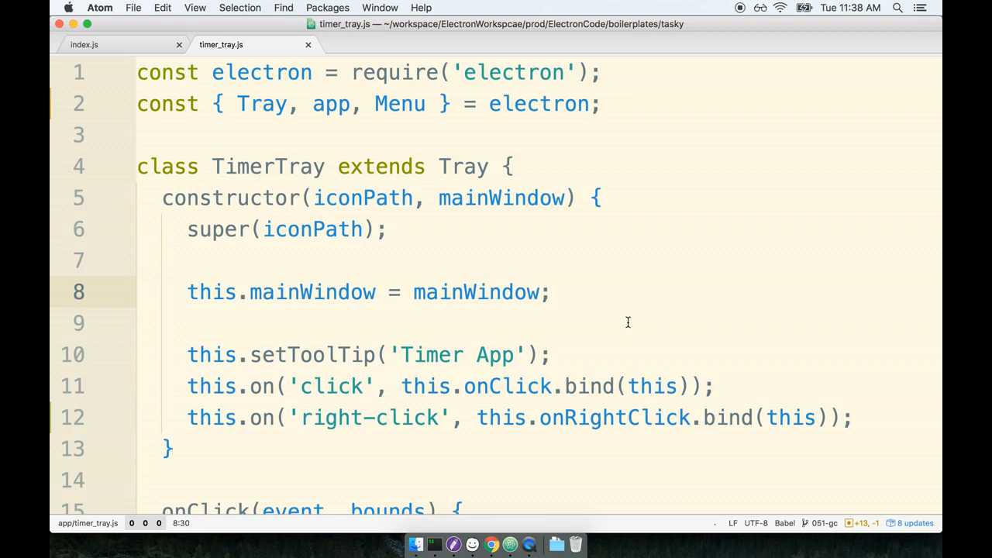
mouse_move(434, 544)
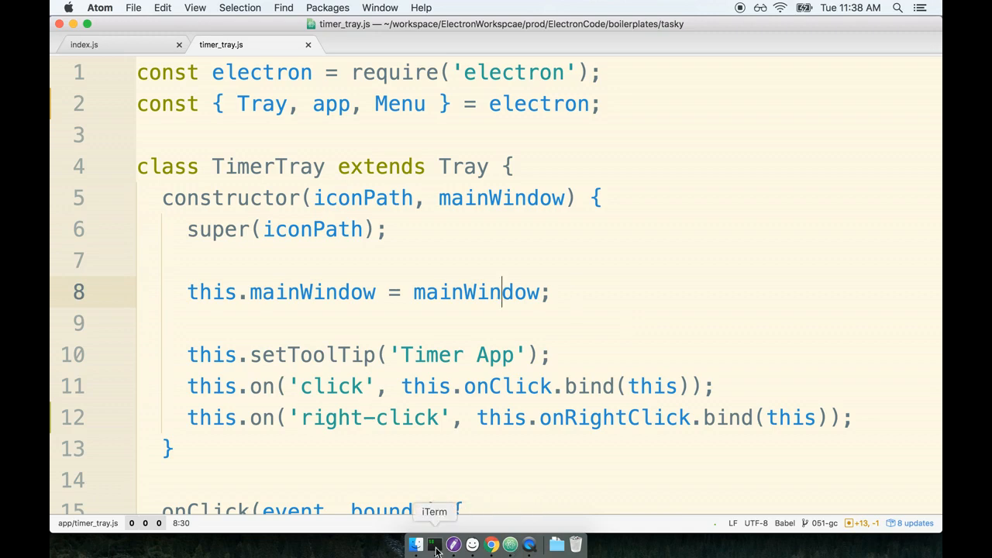
left_click(434, 545)
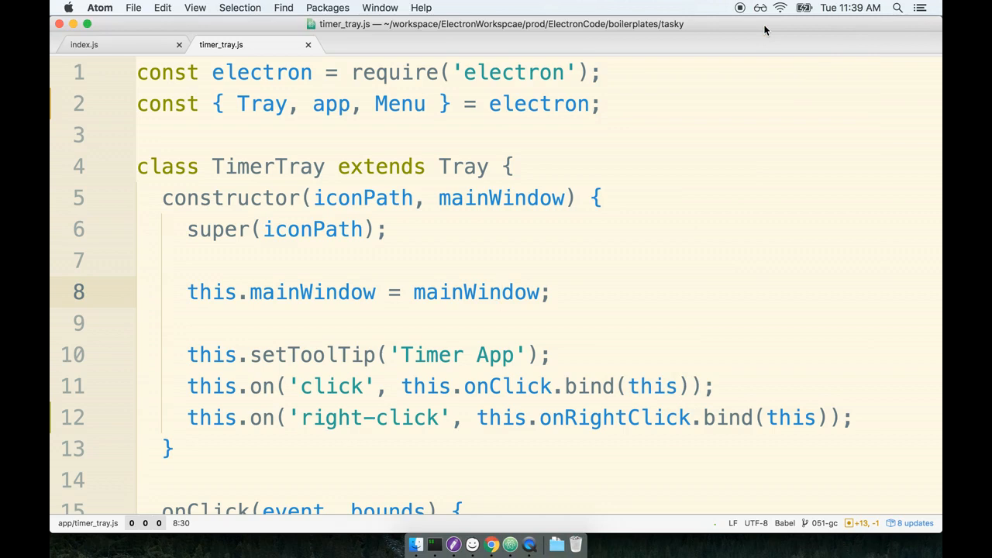
left_click(502, 291)
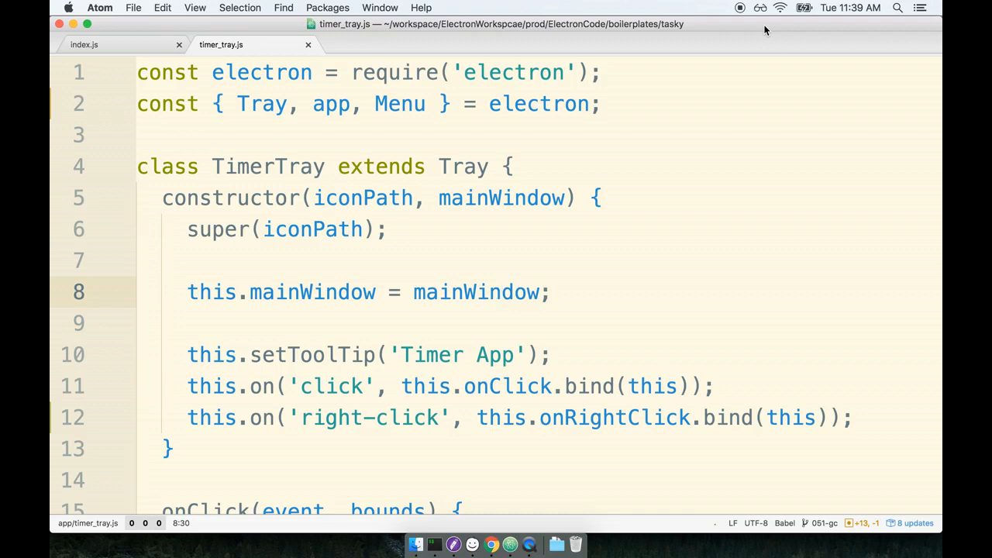
left_click(502, 291)
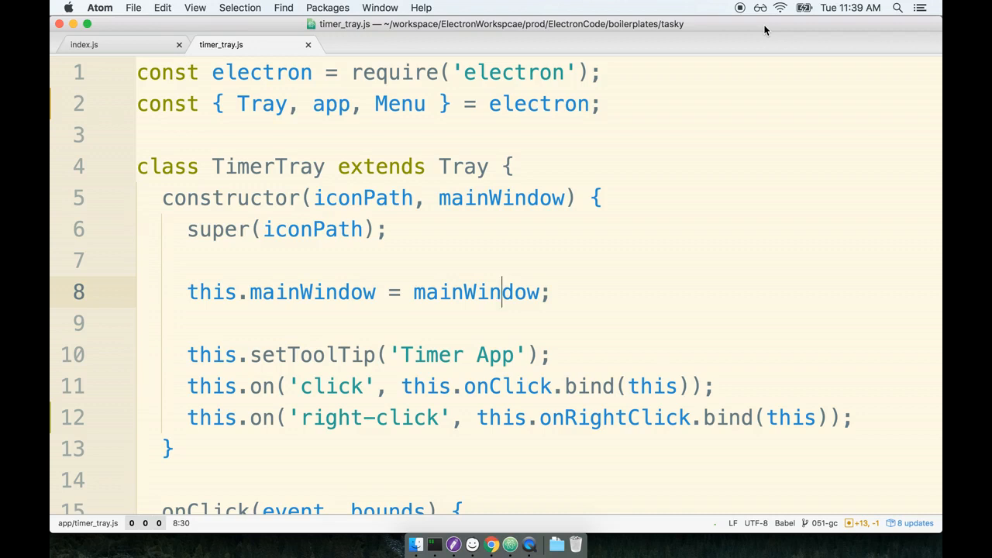